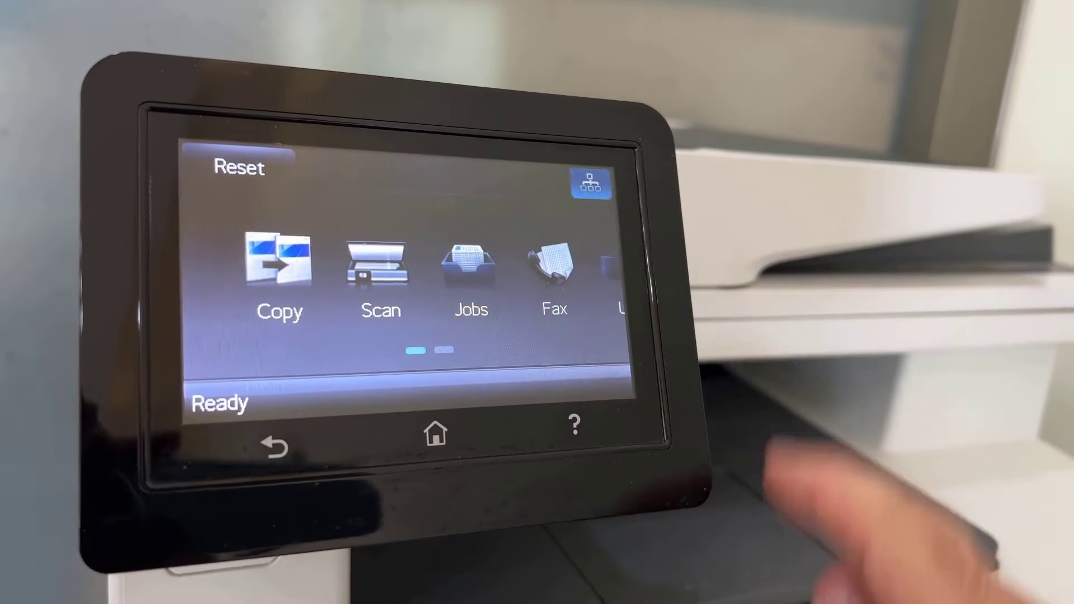
Step: Show the printer's connection information and its wired network connection details on the touchscreen
{"action": "left_click", "coordinate": [590, 185]}
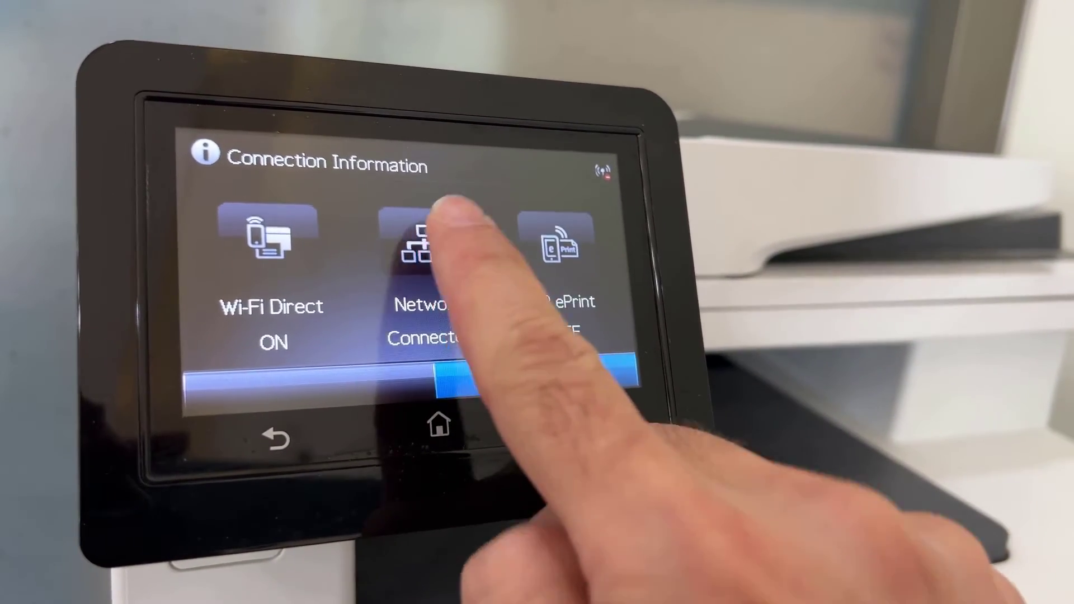
{"action": "left_click", "coordinate": [425, 246]}
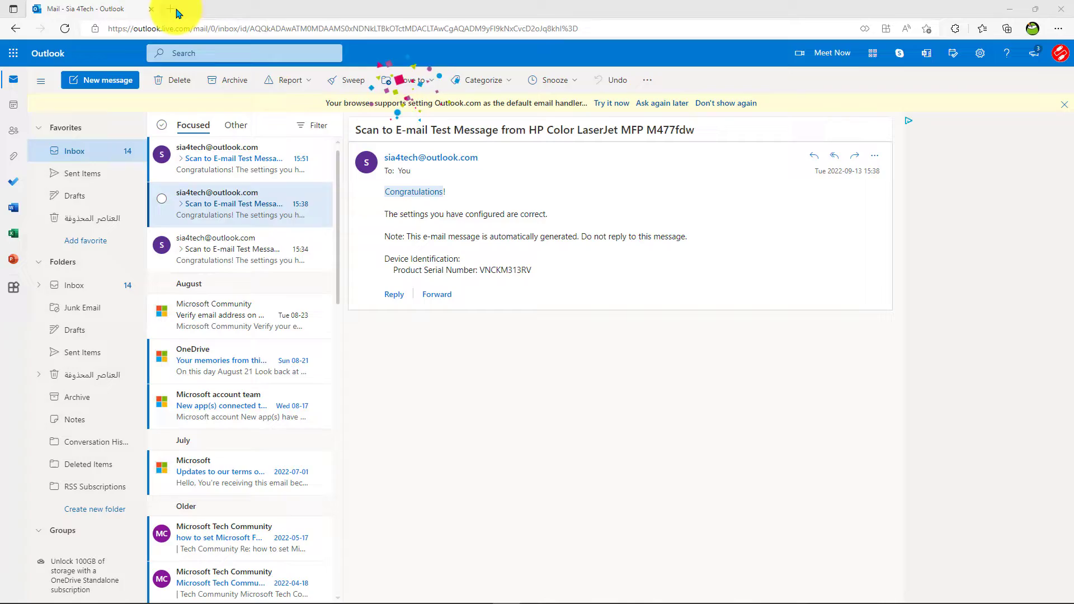
Step: Load the printer's web panel at 10.241.122.46 in a new browser tab
{"action": "left_click", "coordinate": [168, 9]}
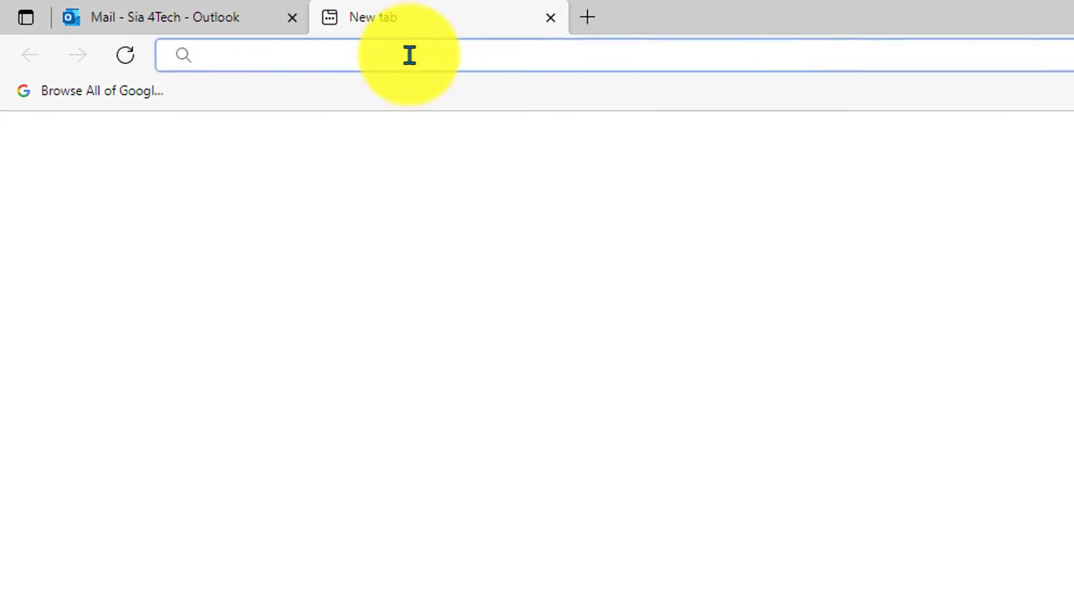
{"action": "type", "text": "10.241.122.46"}
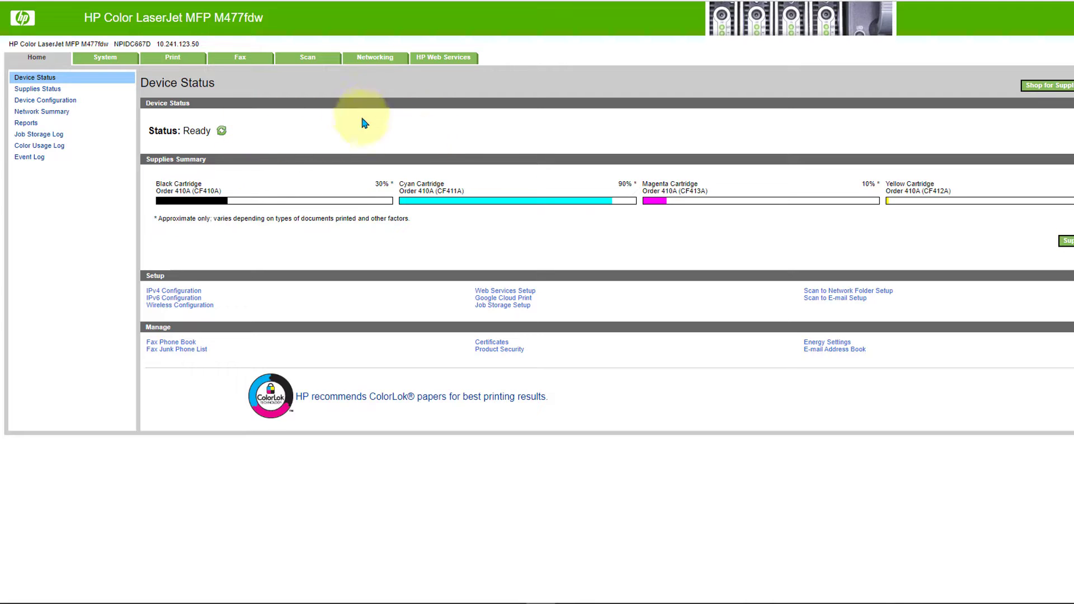
{"action": "mouse_move", "coordinate": [376, 57]}
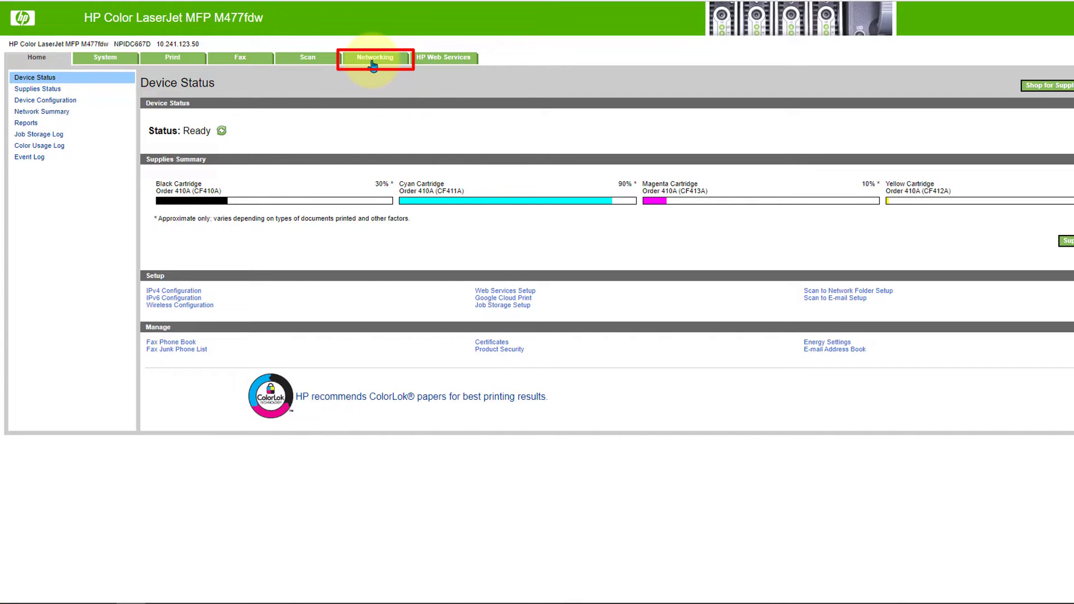
Step: Under Networking > IPv4 Configuration, switch to Manual addressing with IP 10.241.122.46 and apply it
{"action": "left_click", "coordinate": [375, 57]}
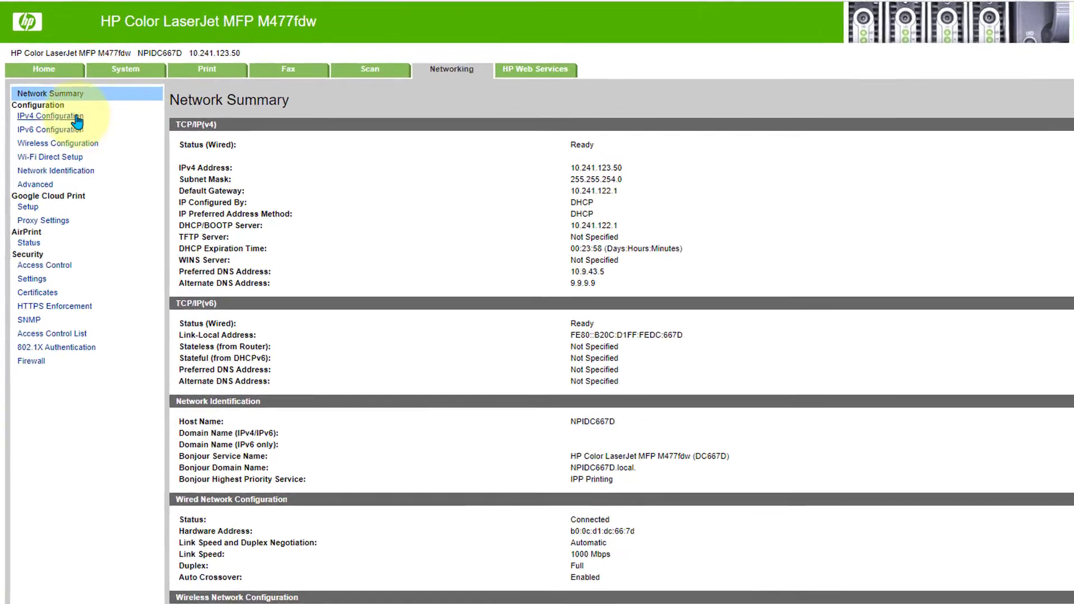
{"action": "left_click", "coordinate": [50, 115]}
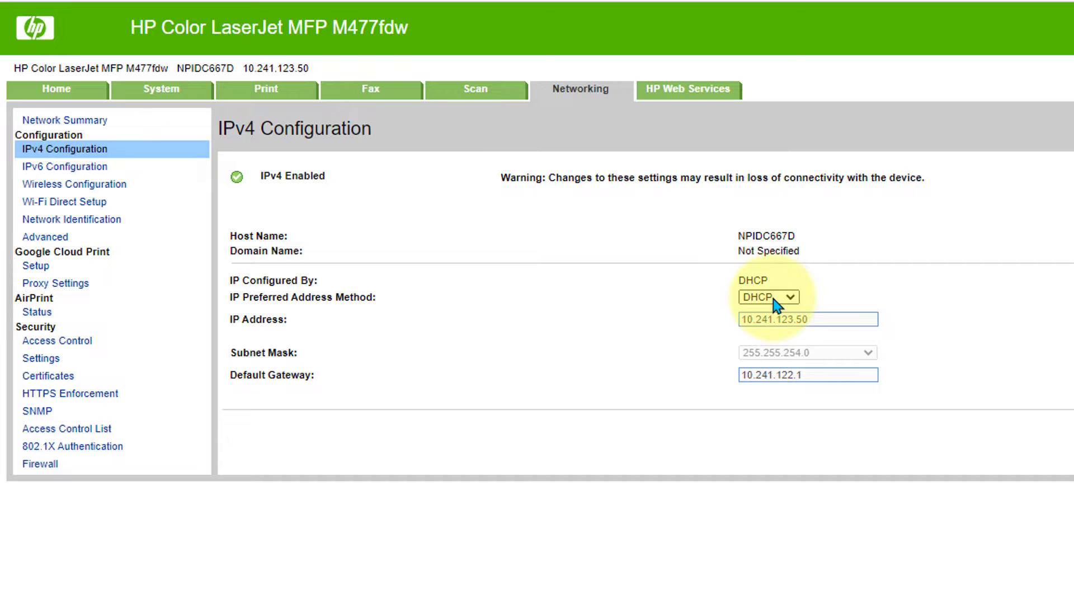
{"action": "left_click", "coordinate": [767, 296]}
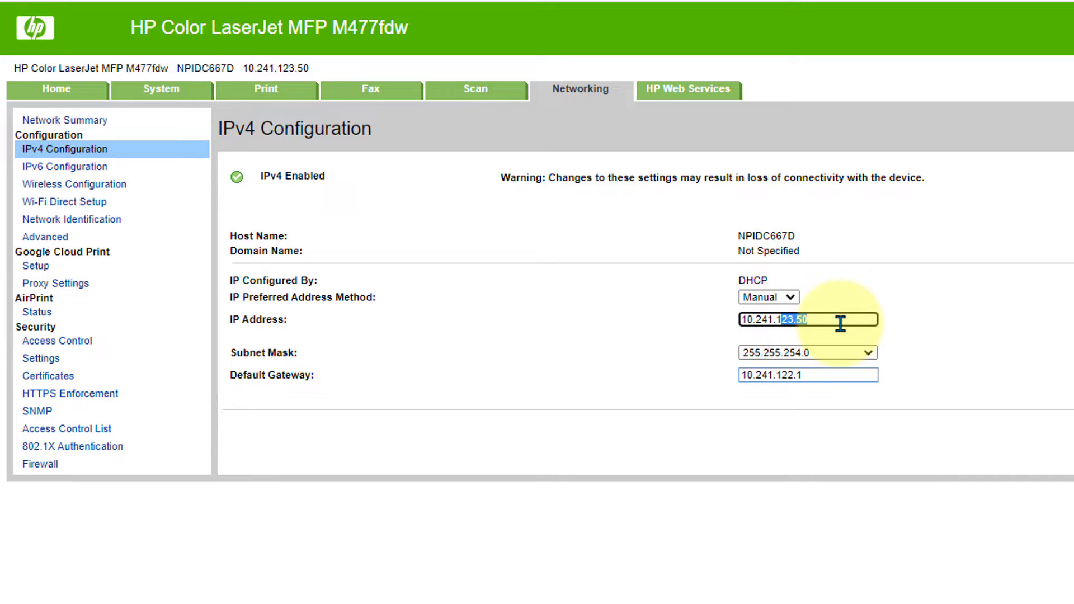
{"action": "type", "text": "10.241.122."}
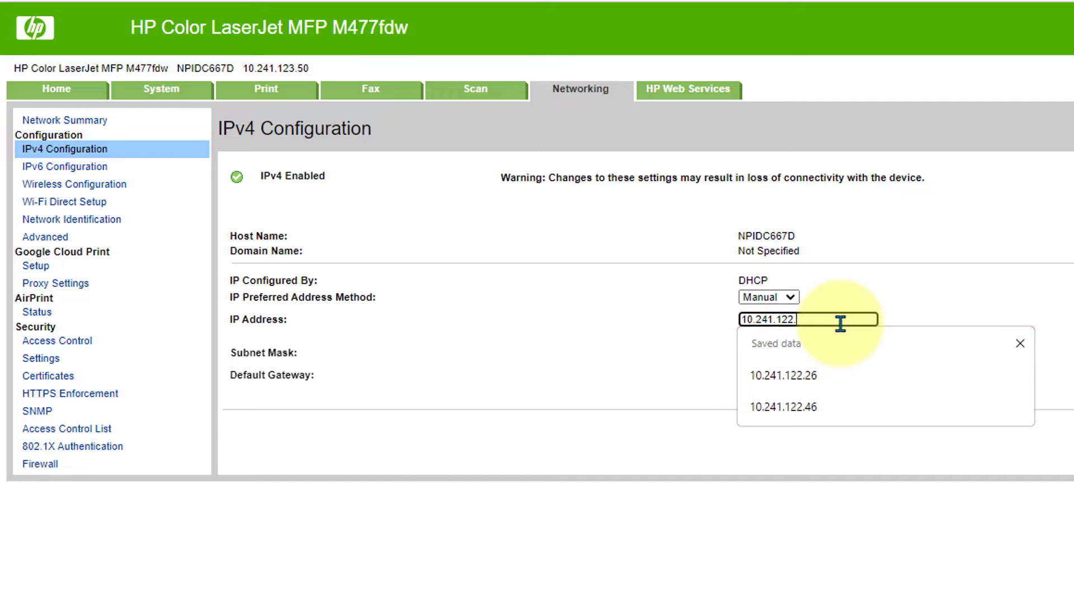
{"action": "left_click", "coordinate": [776, 407]}
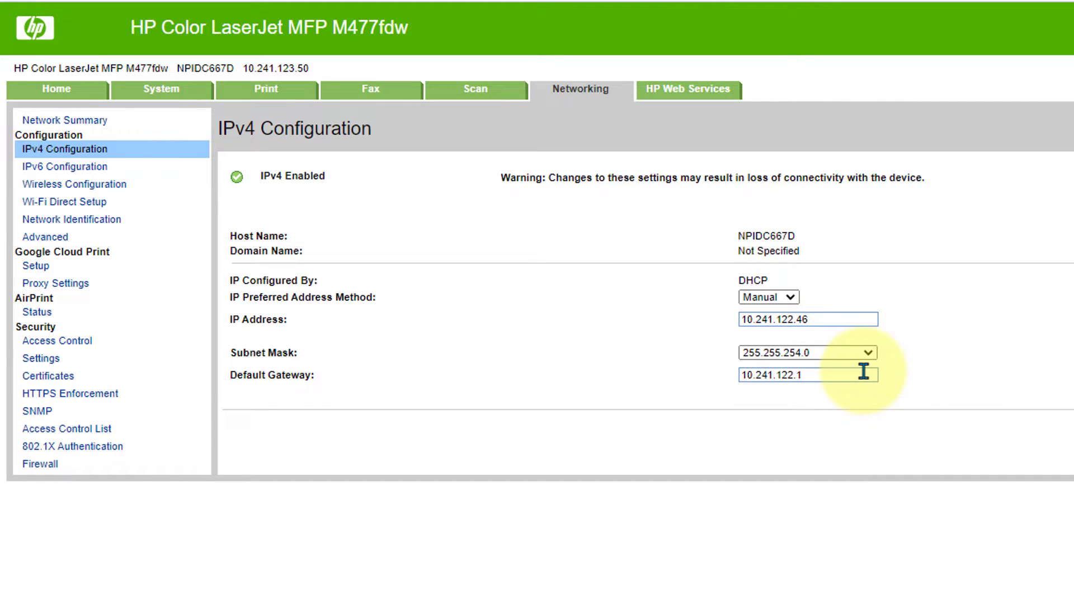
{"action": "left_click", "coordinate": [963, 278]}
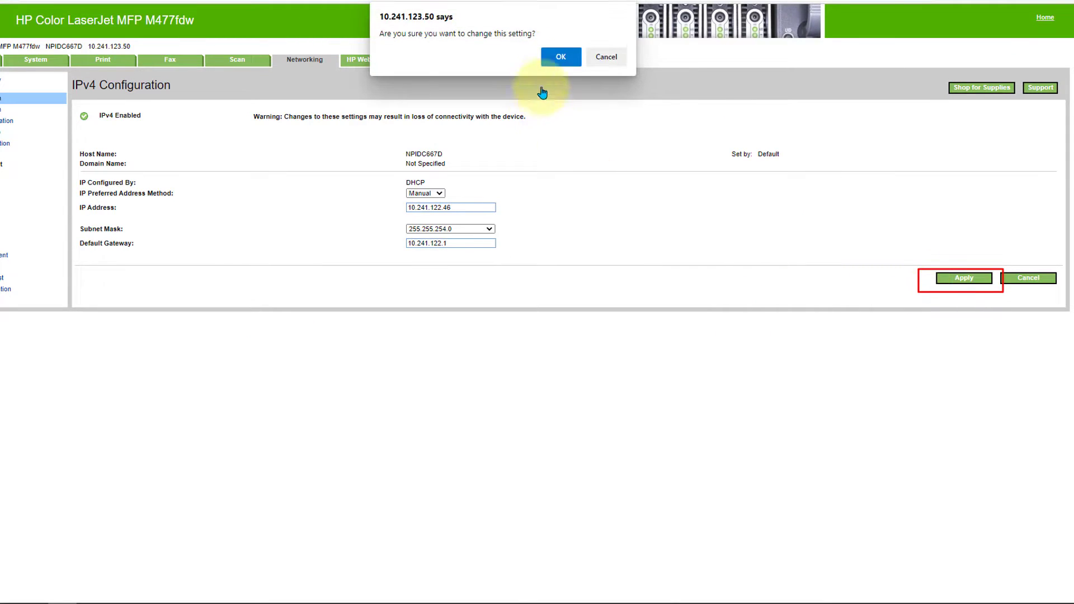
Step: Confirm the IPv4 change, then verify 10.241.122.46 set manually in Network Summary and IPv4 Configuration
{"action": "left_click", "coordinate": [560, 56]}
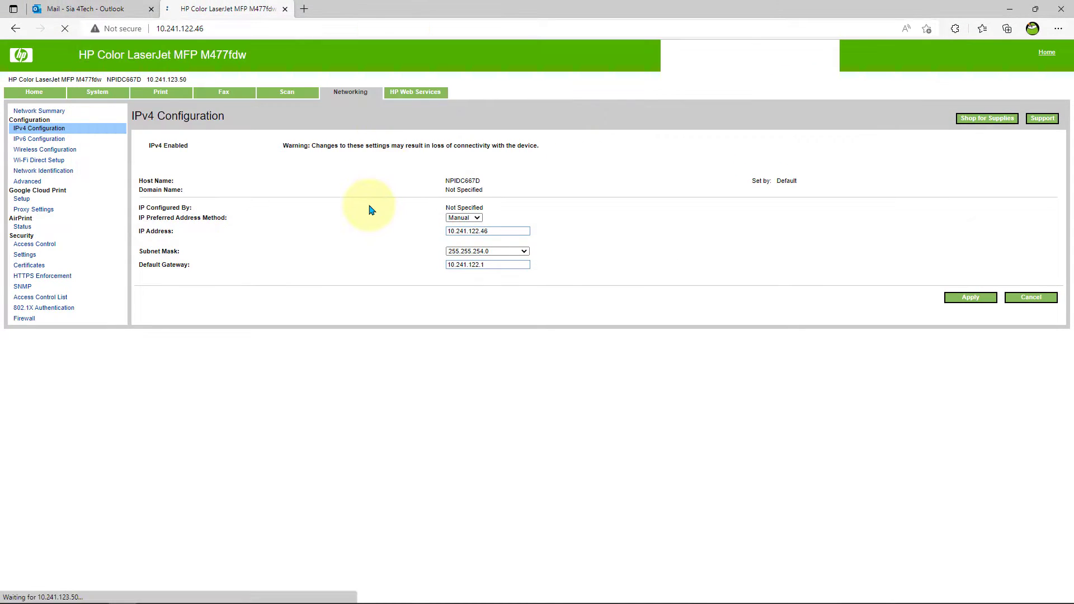
{"action": "left_click", "coordinate": [33, 92]}
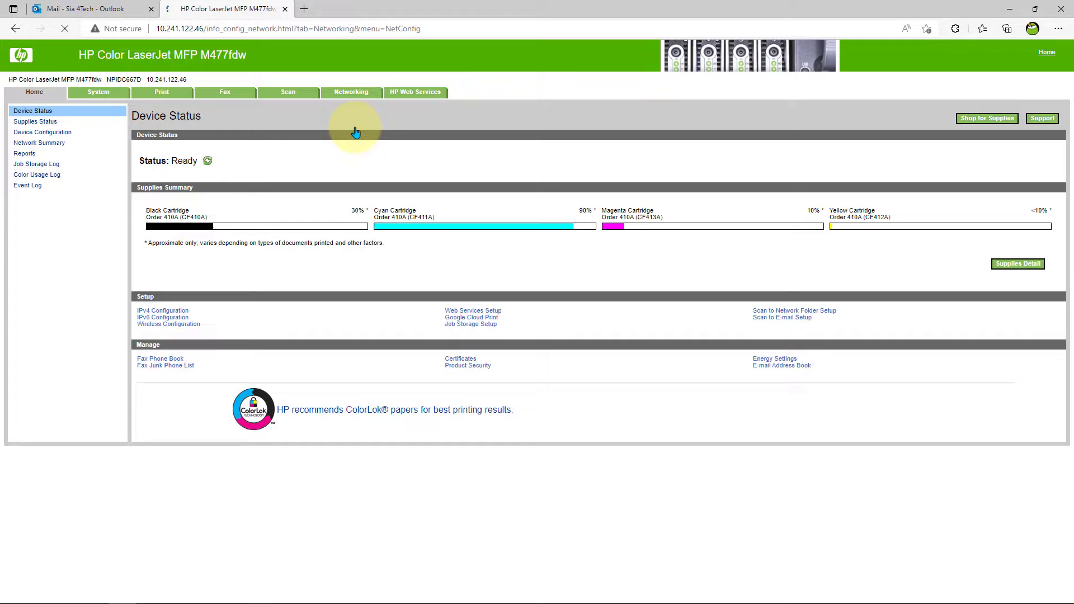
{"action": "left_click", "coordinate": [350, 91]}
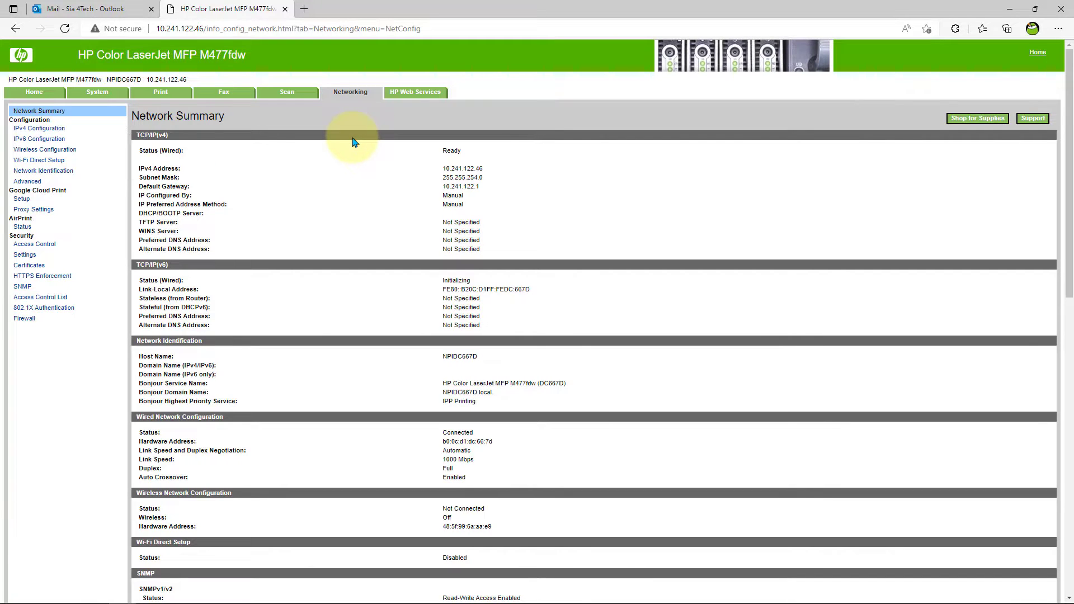
{"action": "left_click", "coordinate": [39, 128]}
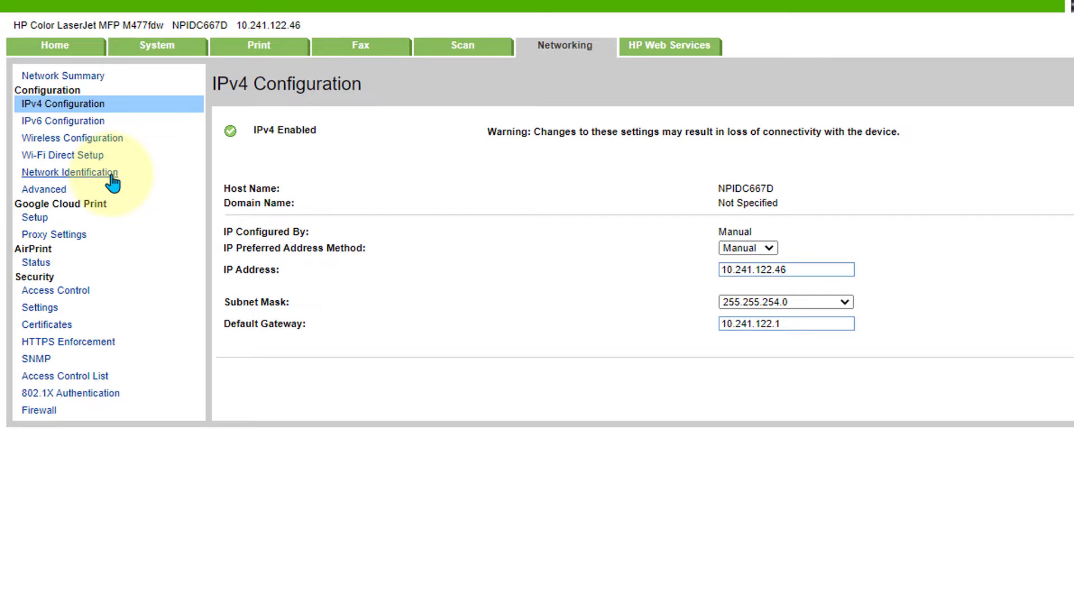
Step: In Network Identification, set the primary IPv4 DNS server to 8.8.4.4, apply and confirm it
{"action": "left_click", "coordinate": [69, 172]}
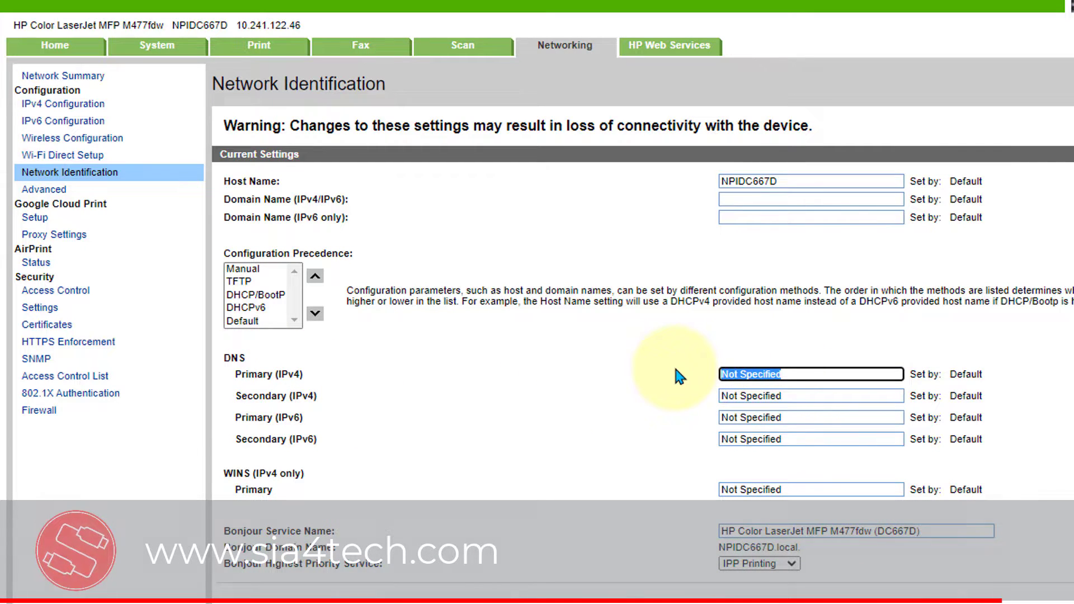
{"action": "type", "text": "8.8.4.4"}
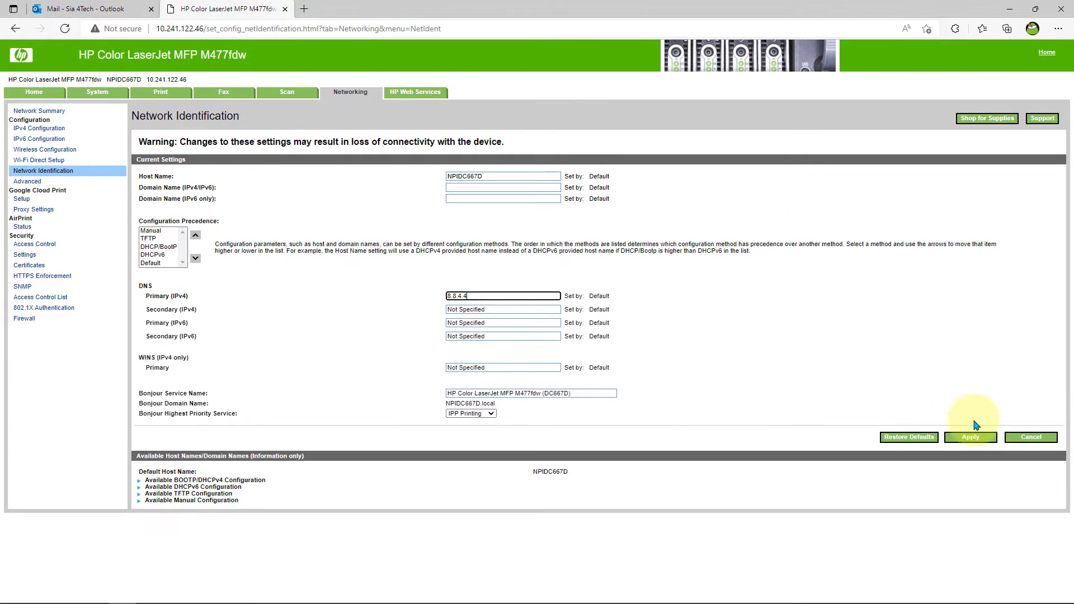
{"action": "left_click", "coordinate": [970, 438]}
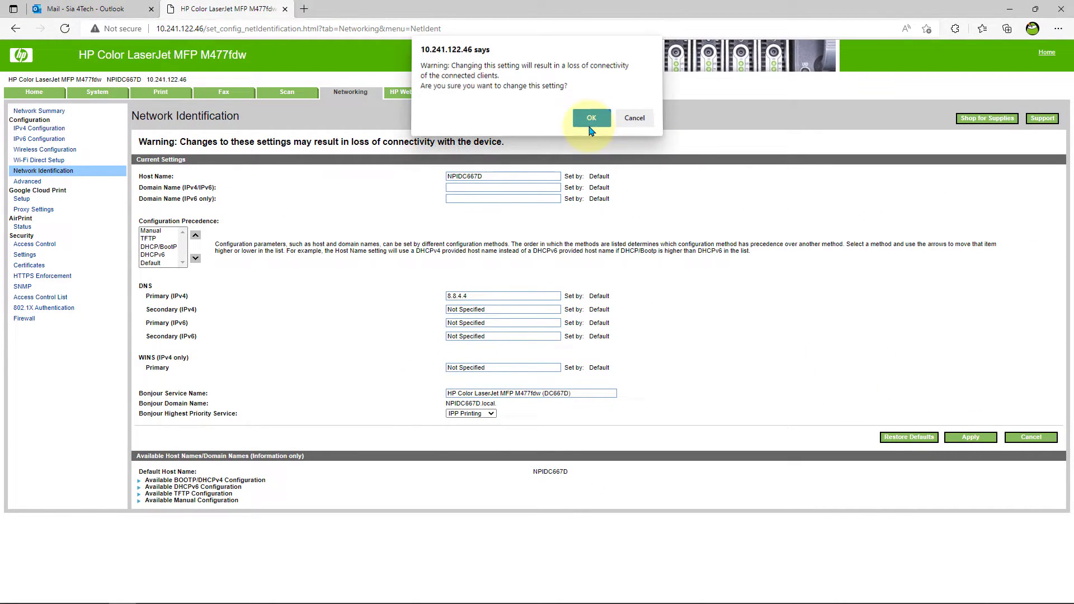
{"action": "left_click", "coordinate": [591, 117]}
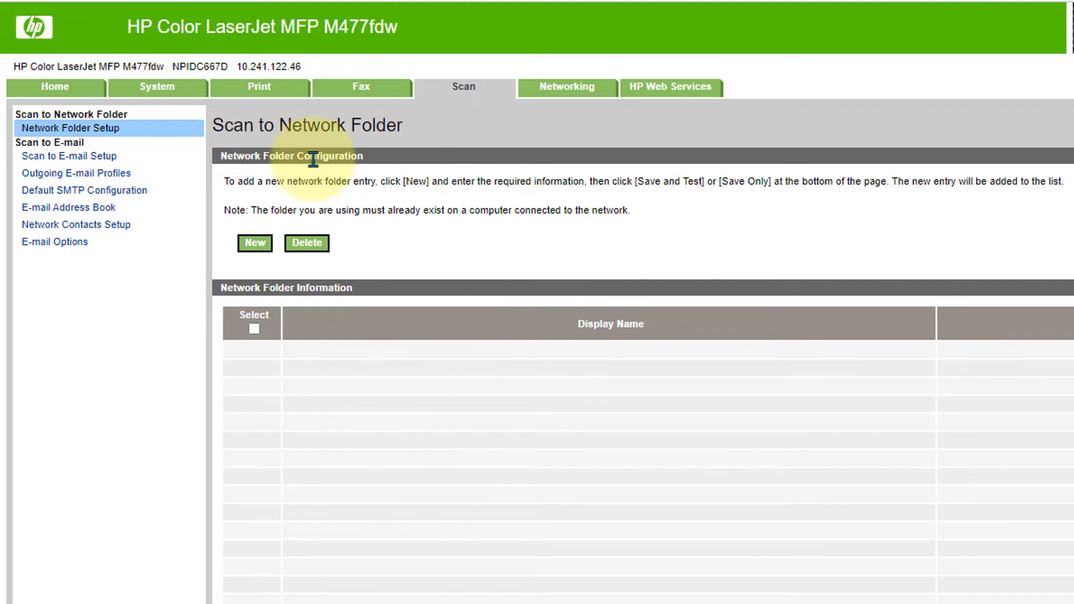
{"action": "left_click", "coordinate": [67, 155]}
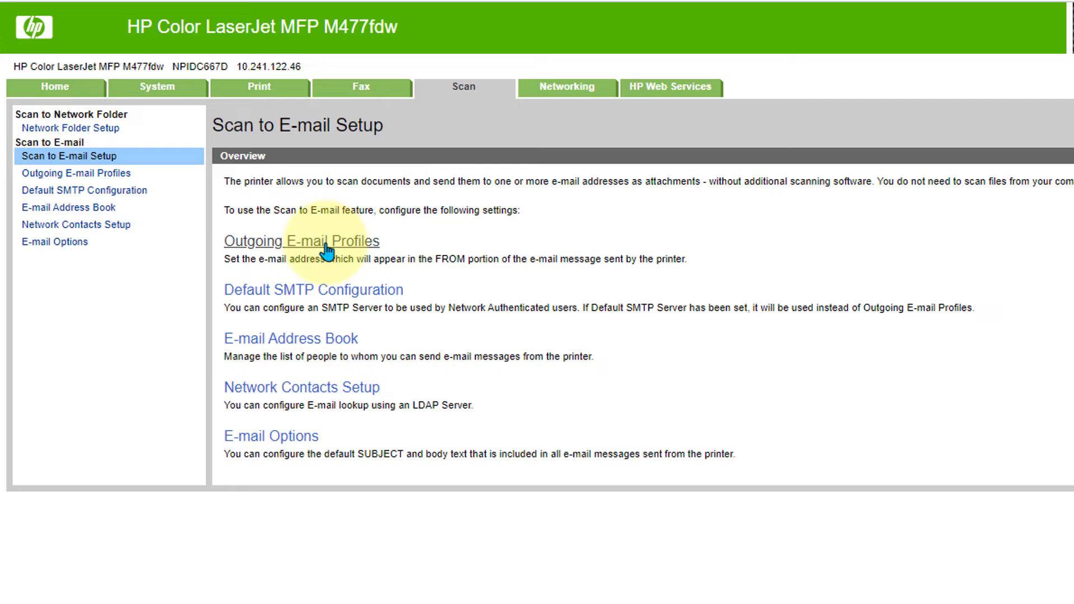
{"action": "left_click", "coordinate": [301, 241]}
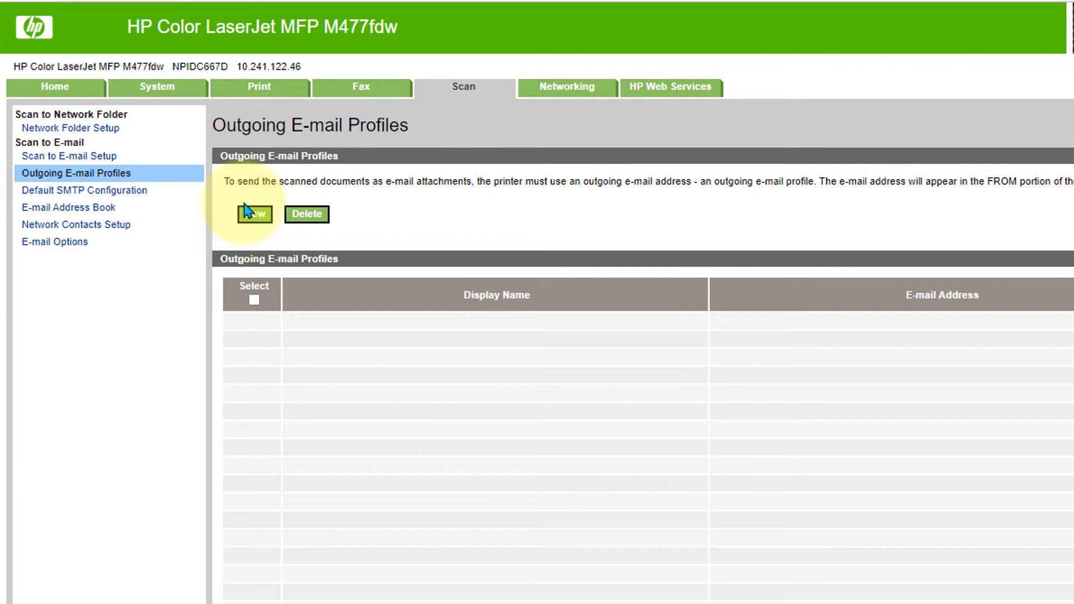
{"action": "mouse_move", "coordinate": [581, 254]}
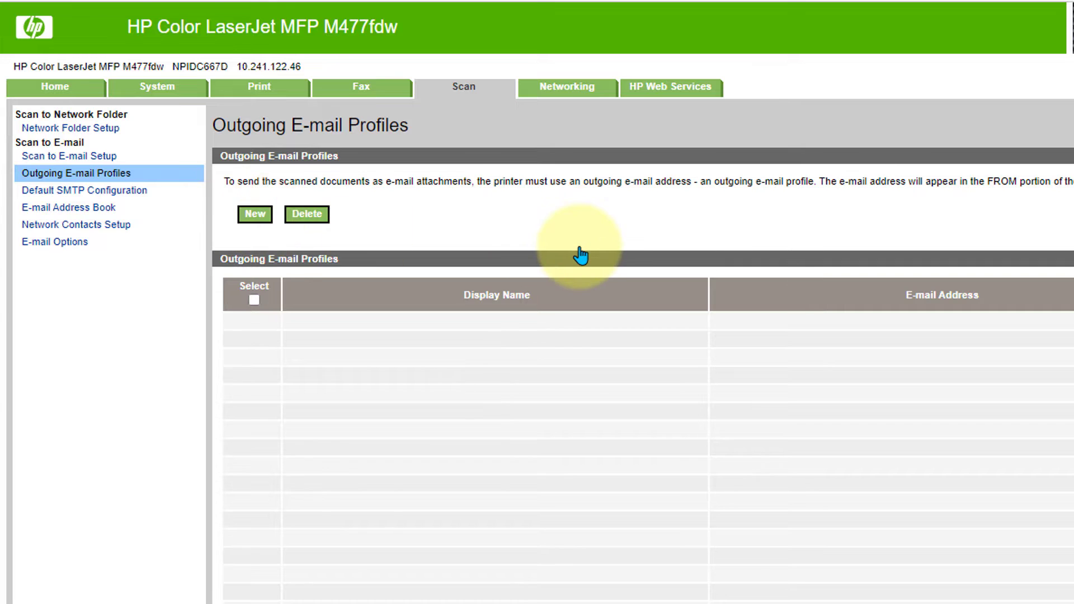
{"action": "left_click", "coordinate": [254, 214]}
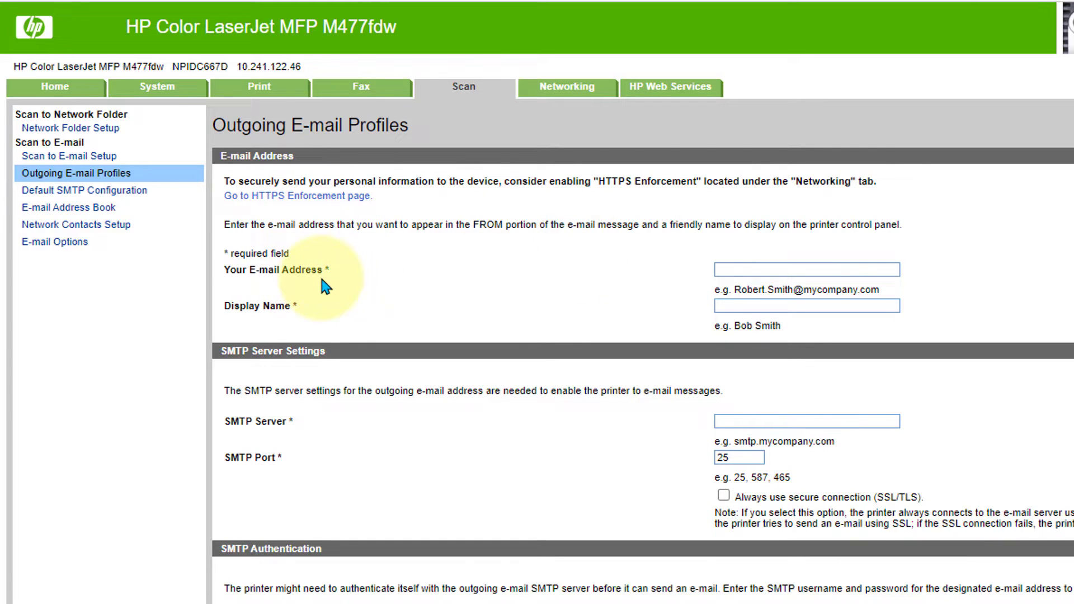
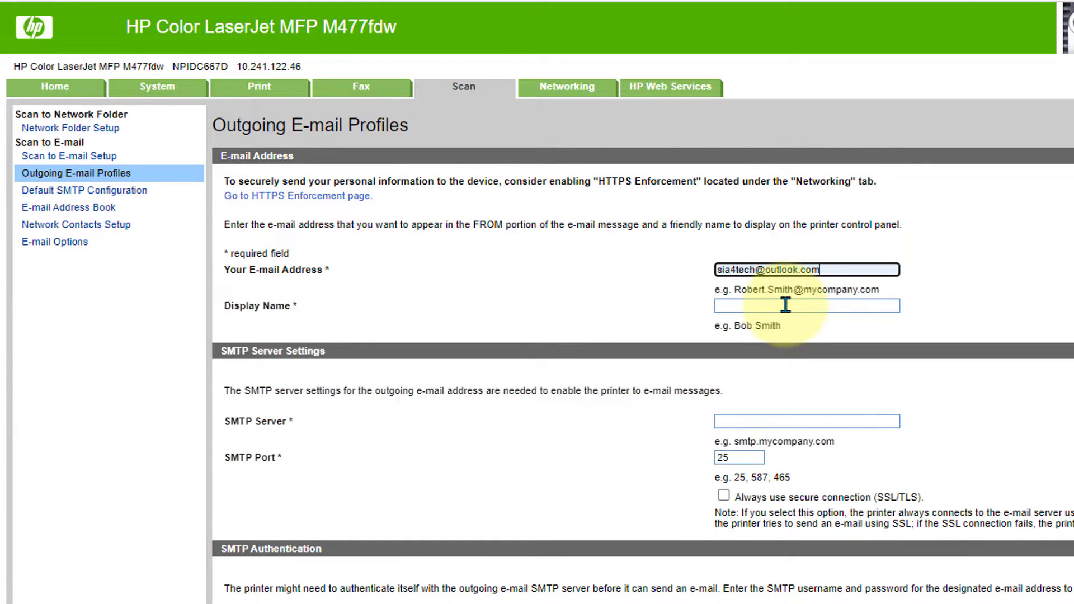
{"action": "type", "text": "D"}
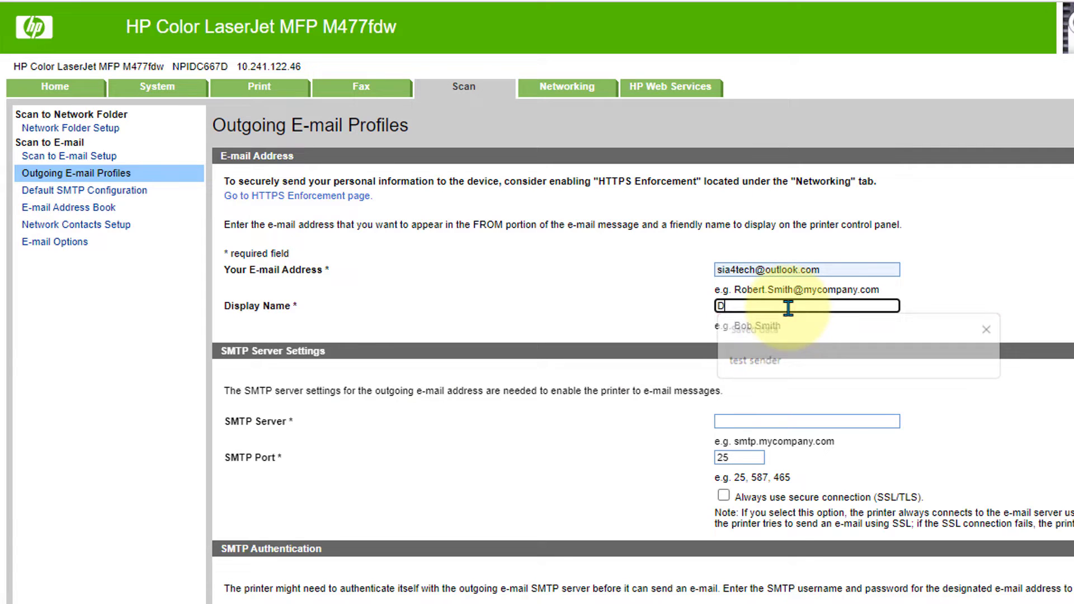
{"action": "type", "text": "Digital Sender"}
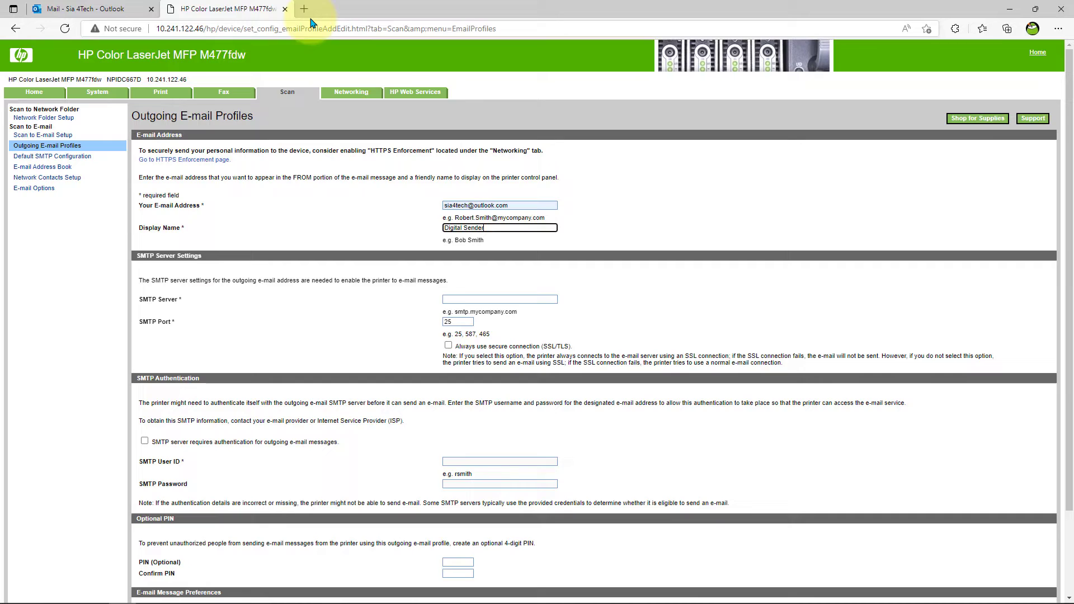
{"action": "left_click", "coordinate": [303, 8]}
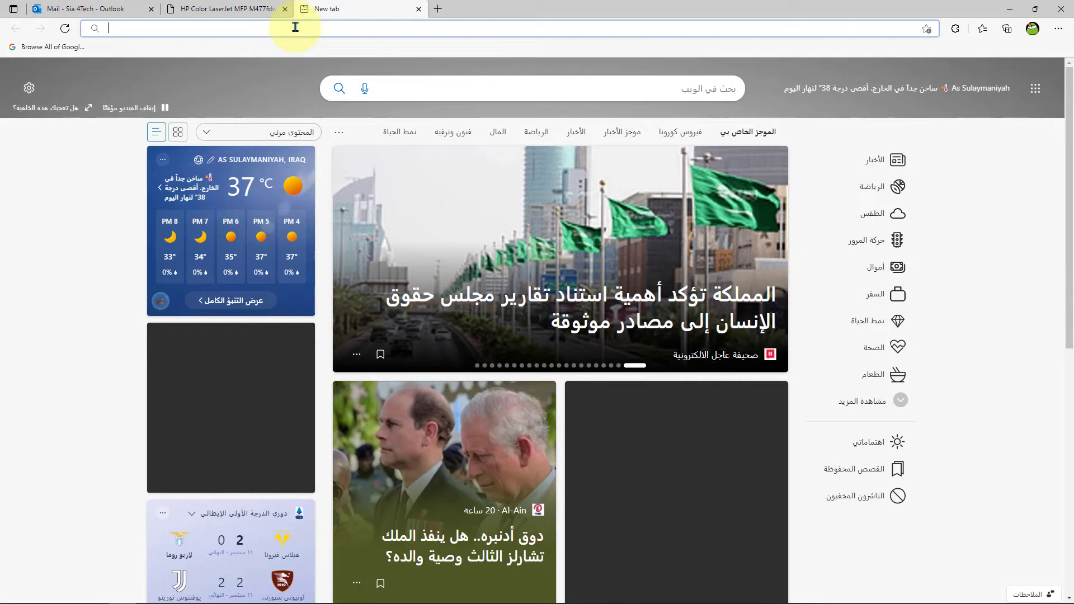
Step: Search Google for the Hotmail SMTP server settings and copy the address smtp-mail.outlook.com
{"action": "type", "text": "hq"}
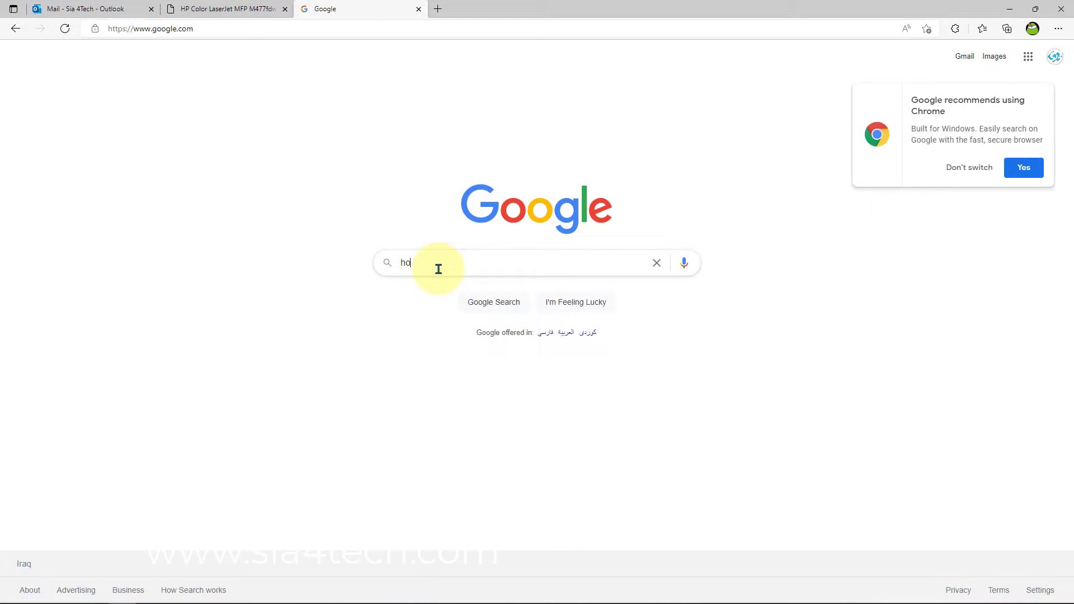
{"action": "key", "text": "Enter"}
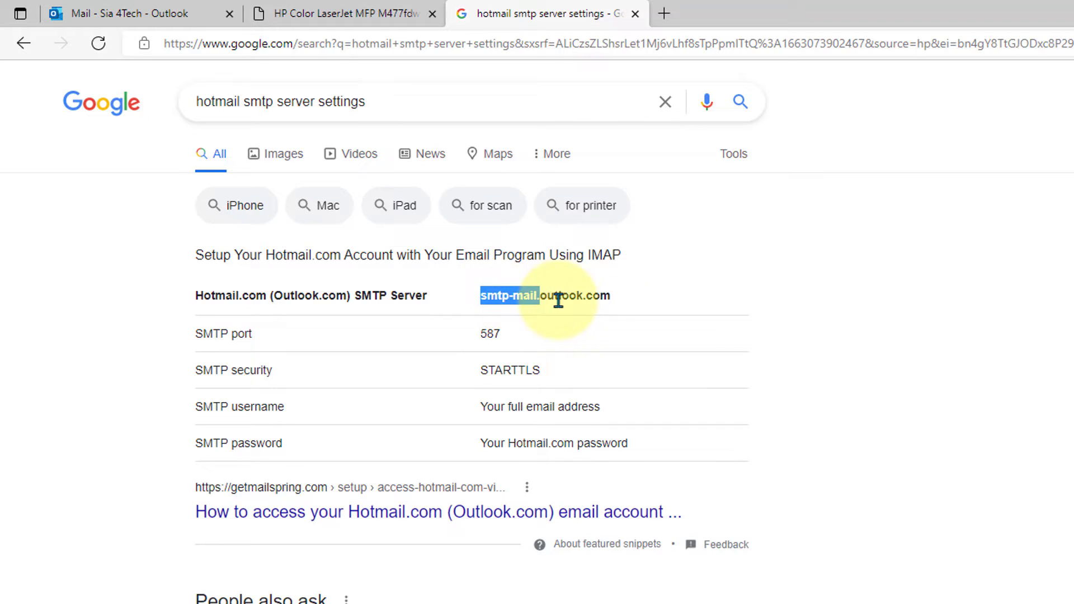
{"action": "right_click", "coordinate": [545, 295]}
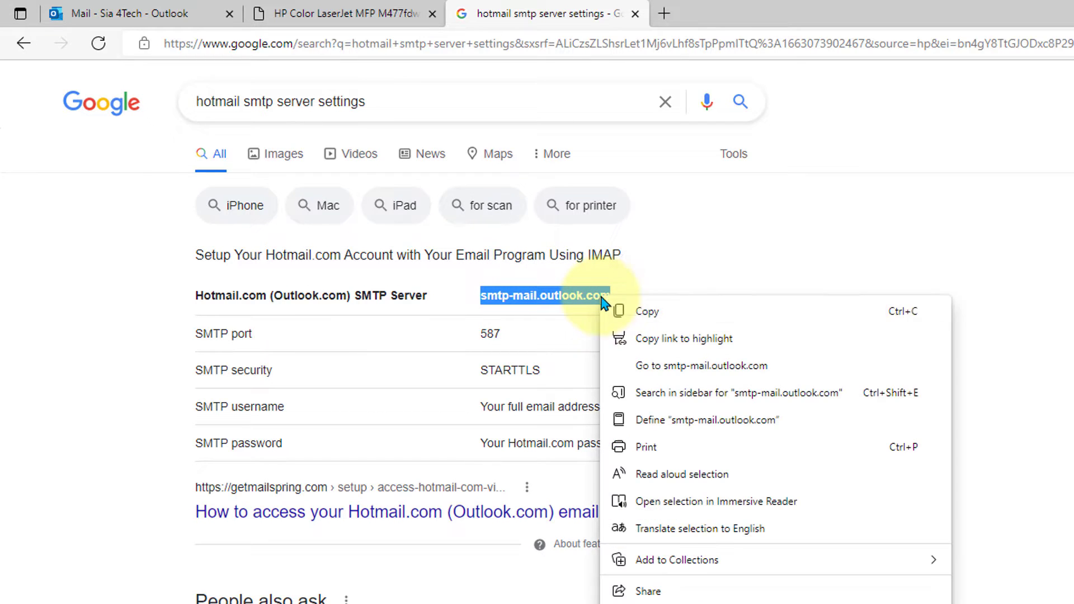
{"action": "left_click", "coordinate": [340, 13]}
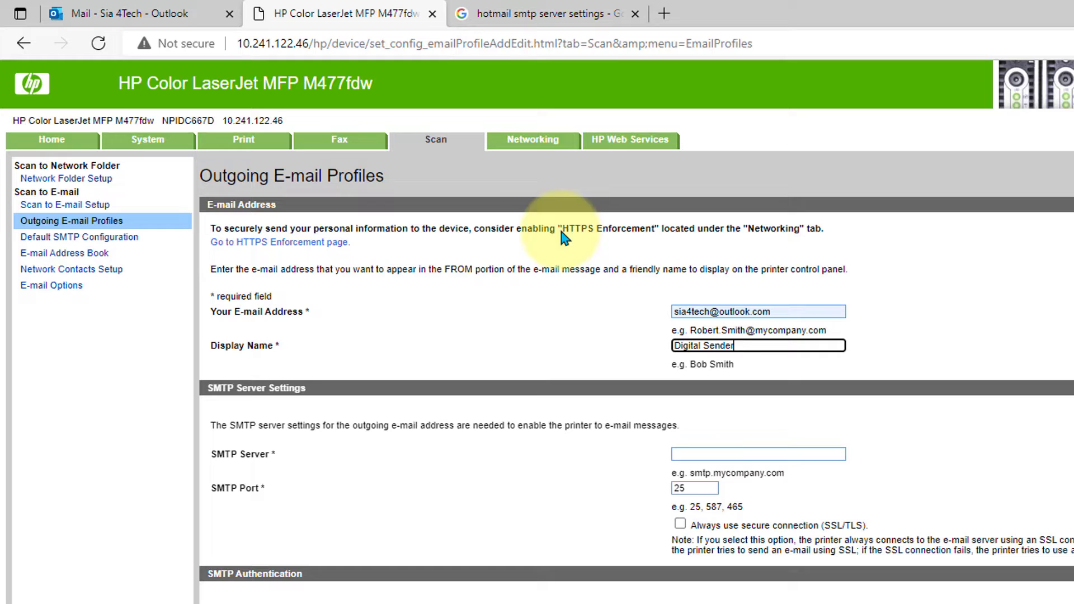
Step: Fill the profile with server smtp-mail.outlook.com, port 587, authentication required, the saved user ID and a password
{"action": "type", "text": "smtp-mail.outlook.com"}
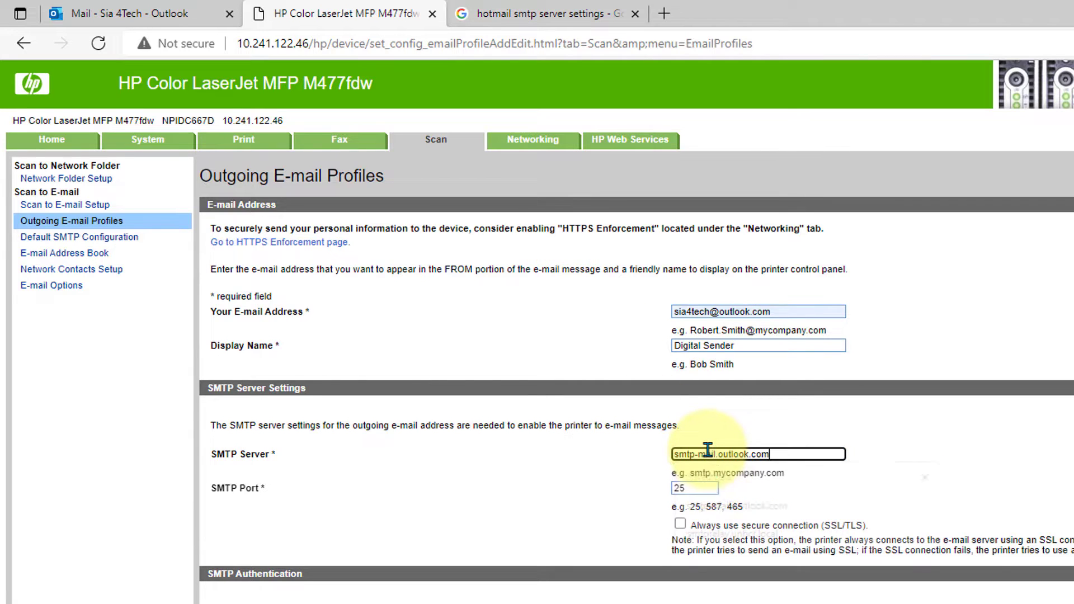
{"action": "left_click", "coordinate": [542, 13]}
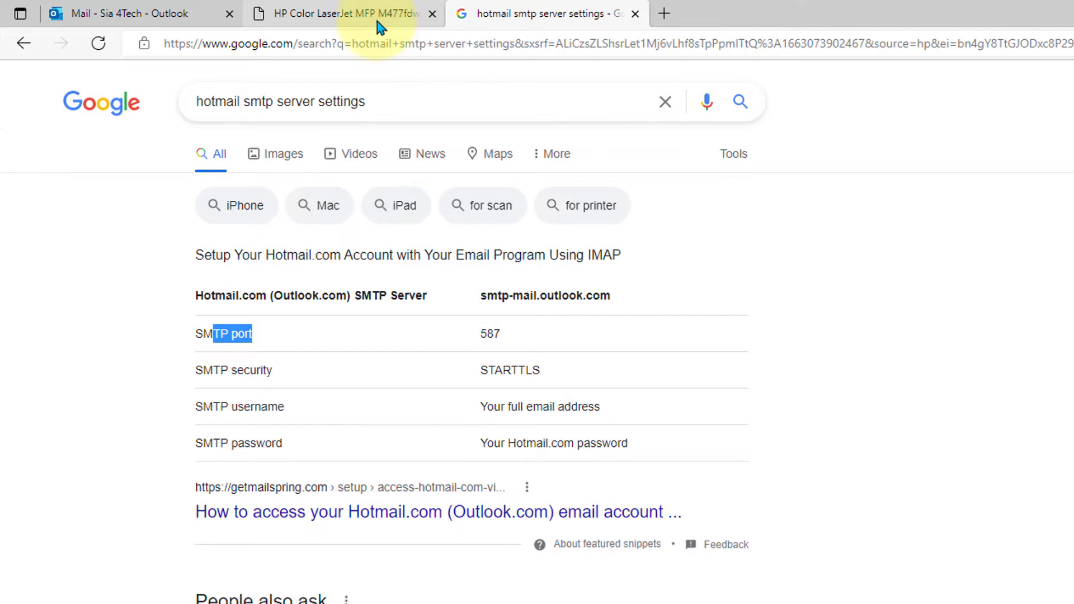
{"action": "left_click", "coordinate": [335, 13]}
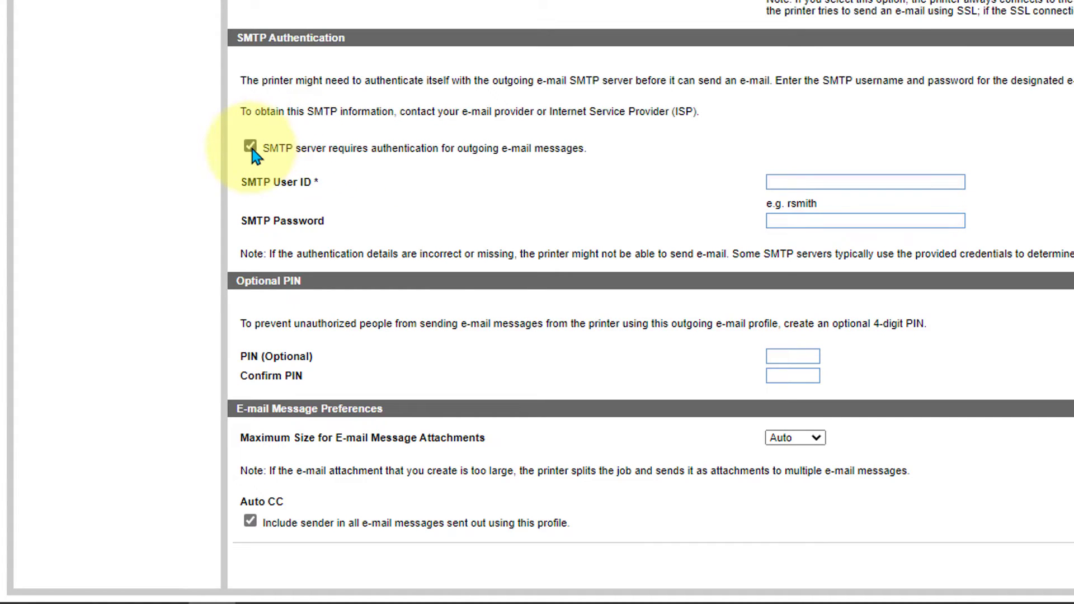
{"action": "left_click", "coordinate": [865, 181]}
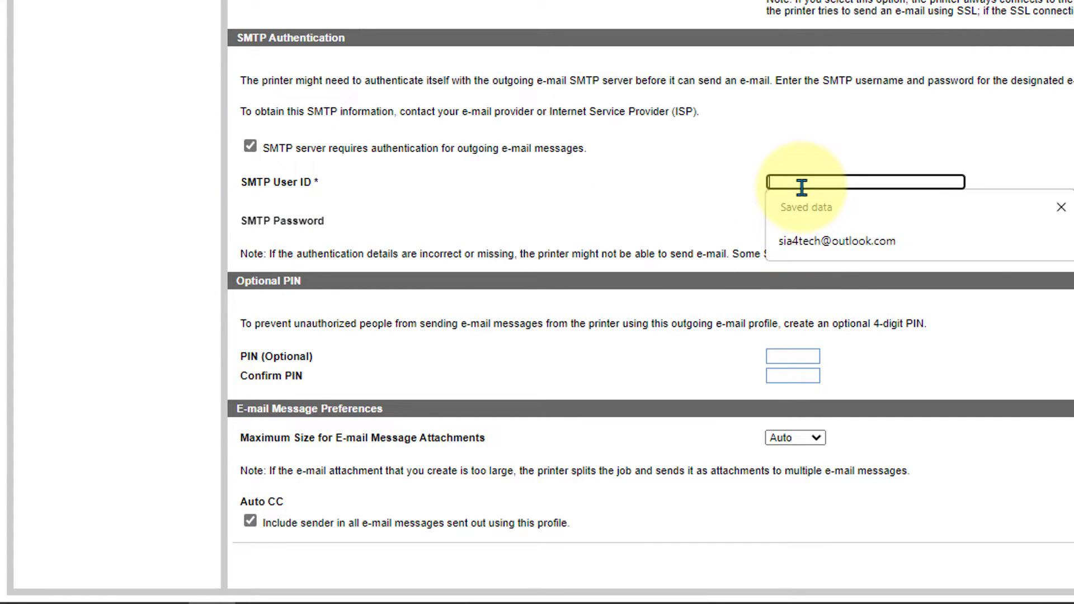
{"action": "left_click", "coordinate": [837, 240]}
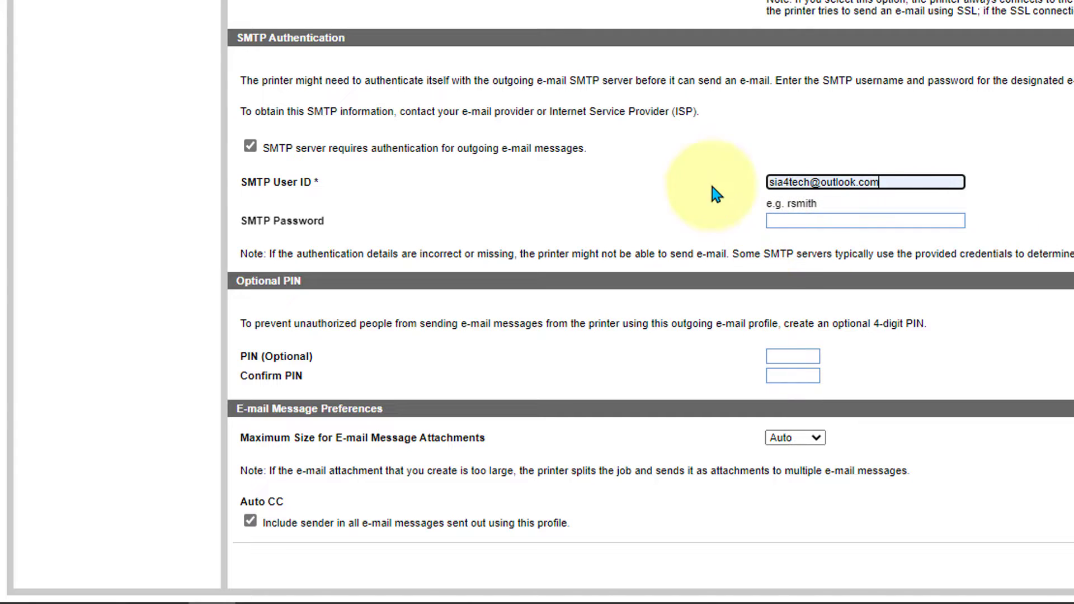
{"action": "left_click", "coordinate": [865, 221]}
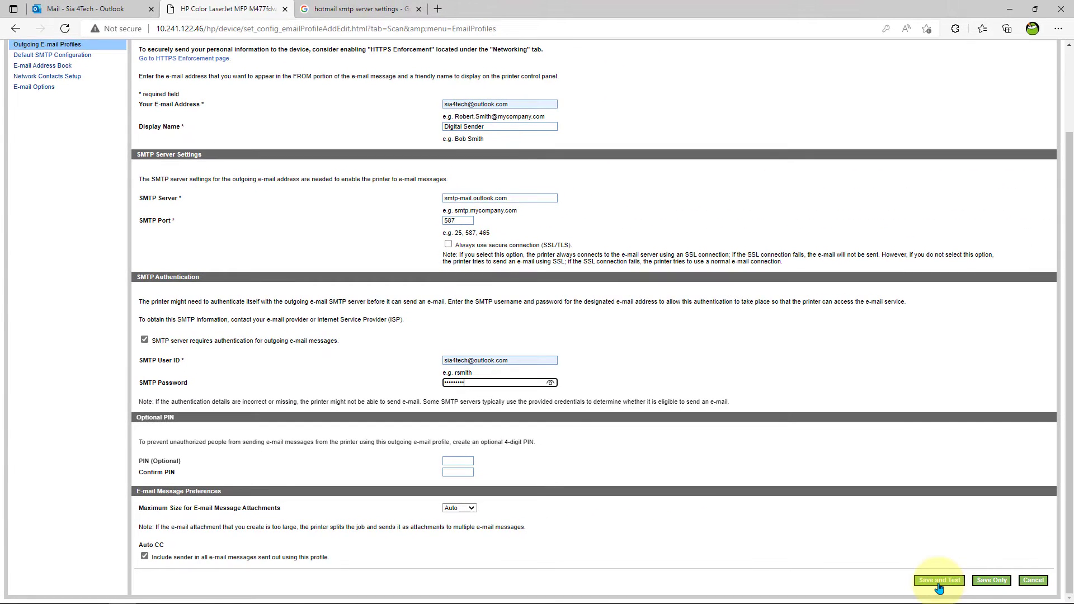
Step: Save and test the profile, then check the Outlook inbox for the confirmation message
{"action": "left_click", "coordinate": [938, 581]}
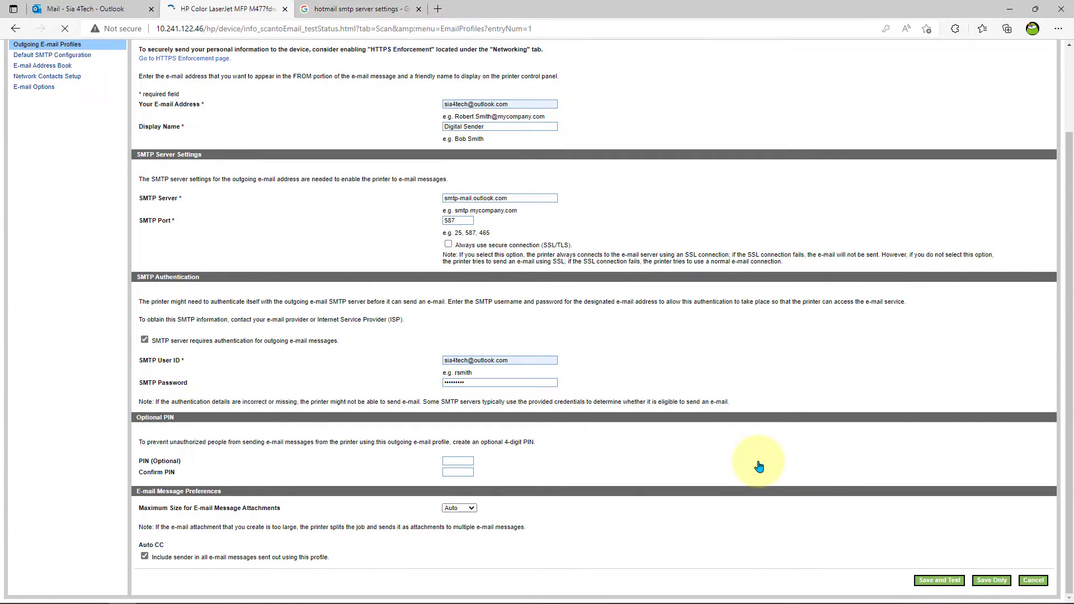
{"action": "left_click", "coordinate": [939, 581]}
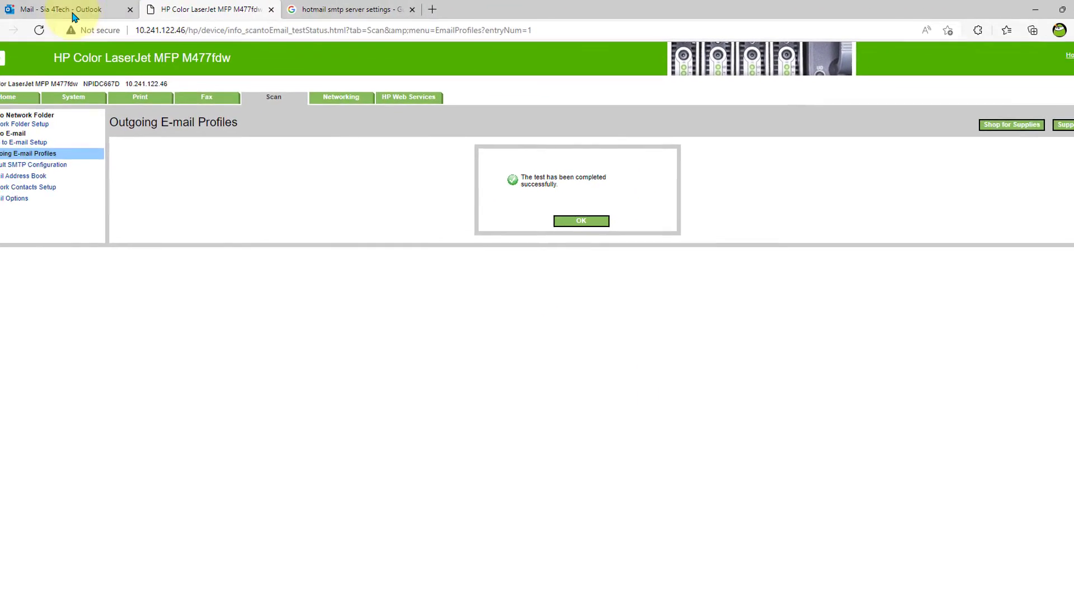
{"action": "left_click", "coordinate": [65, 9]}
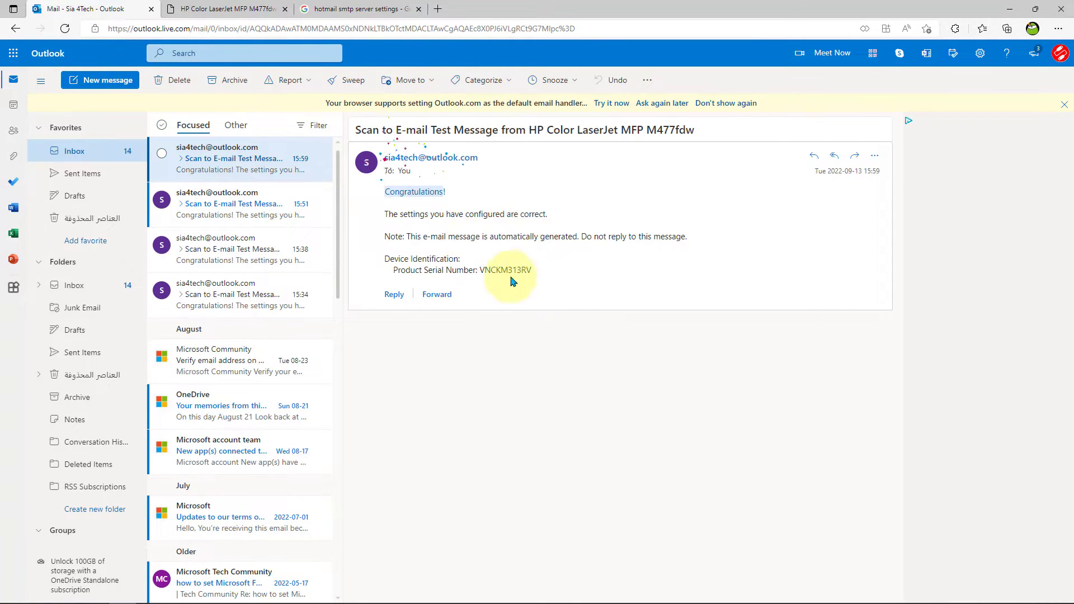
{"action": "left_click", "coordinate": [388, 15]}
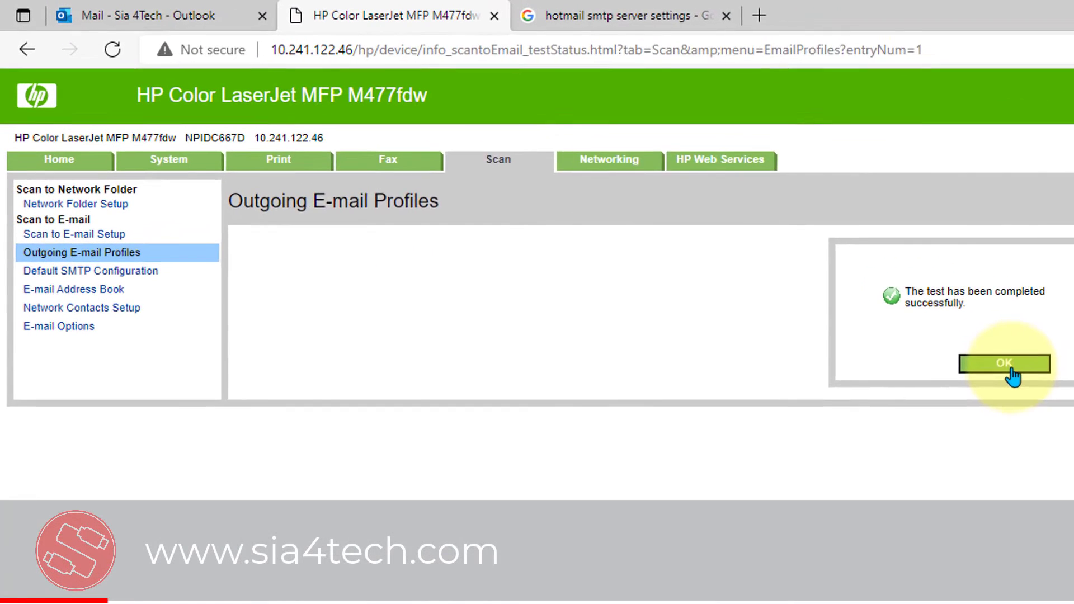
Step: Add contact Siyama with the saved e-mail address to the printer's e-mail address book
{"action": "left_click", "coordinate": [1004, 363]}
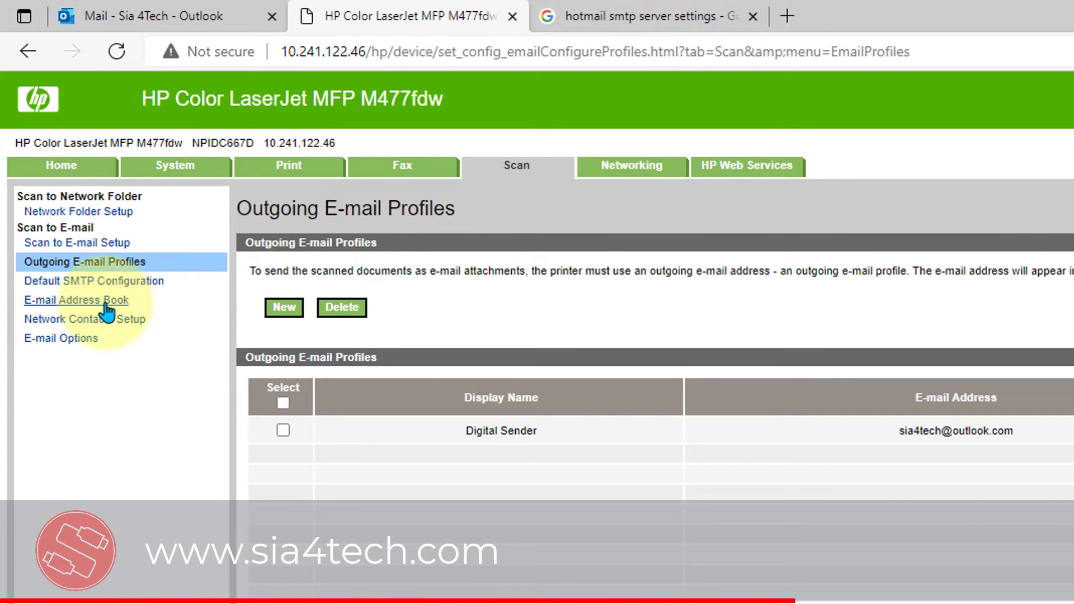
{"action": "left_click", "coordinate": [76, 300]}
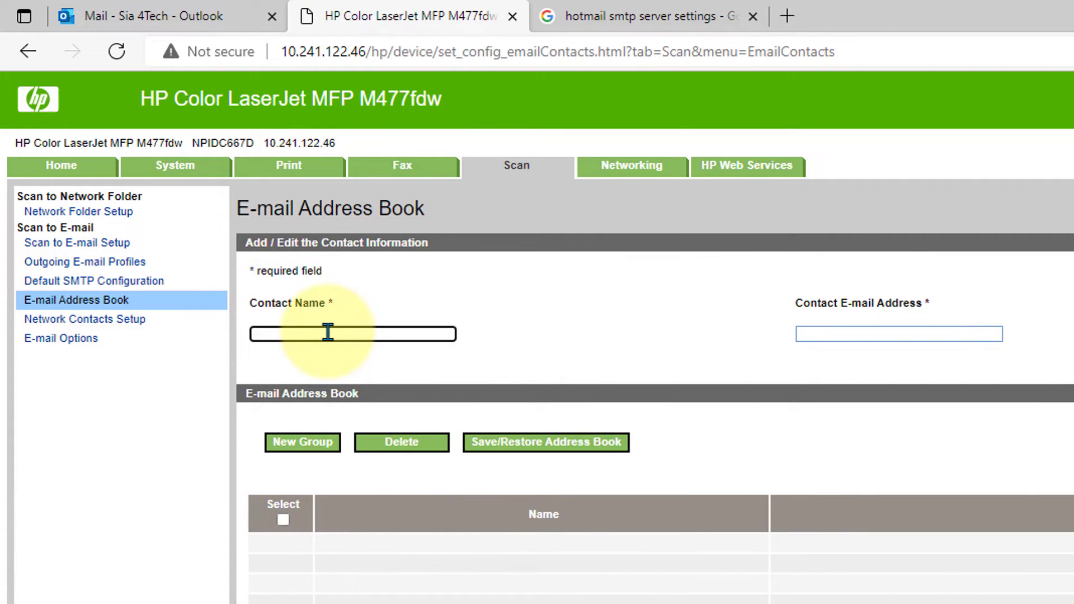
{"action": "type", "text": "Siyama"}
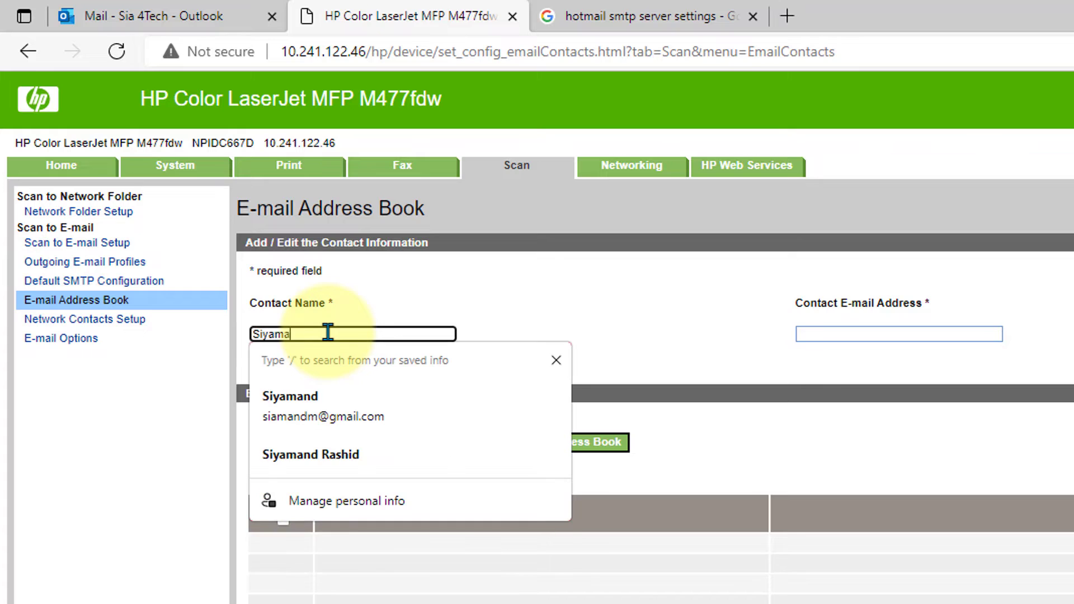
{"action": "left_click", "coordinate": [310, 454]}
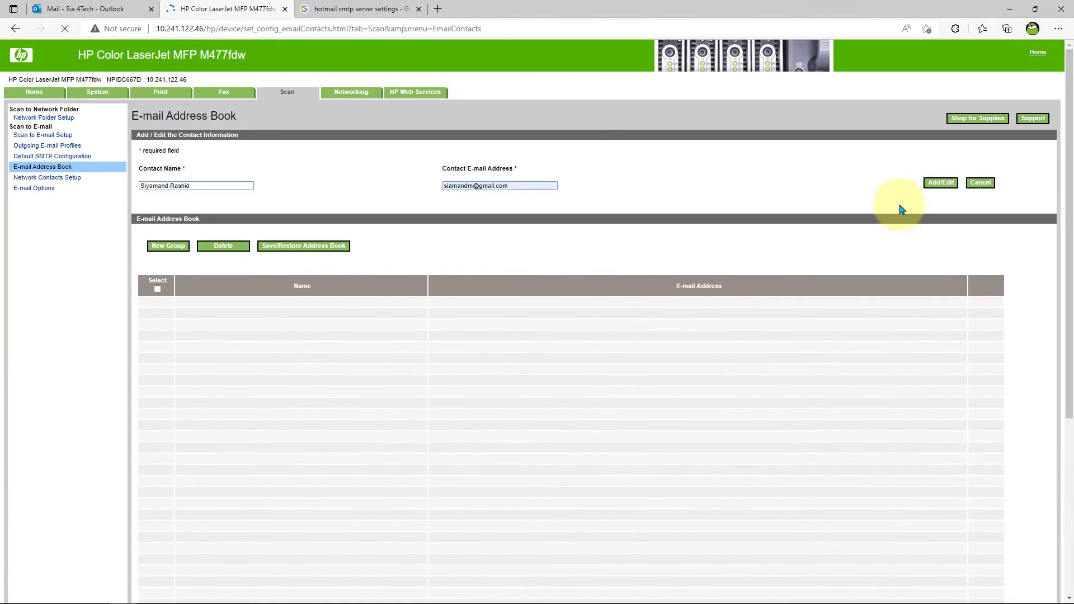
{"action": "left_click", "coordinate": [940, 183]}
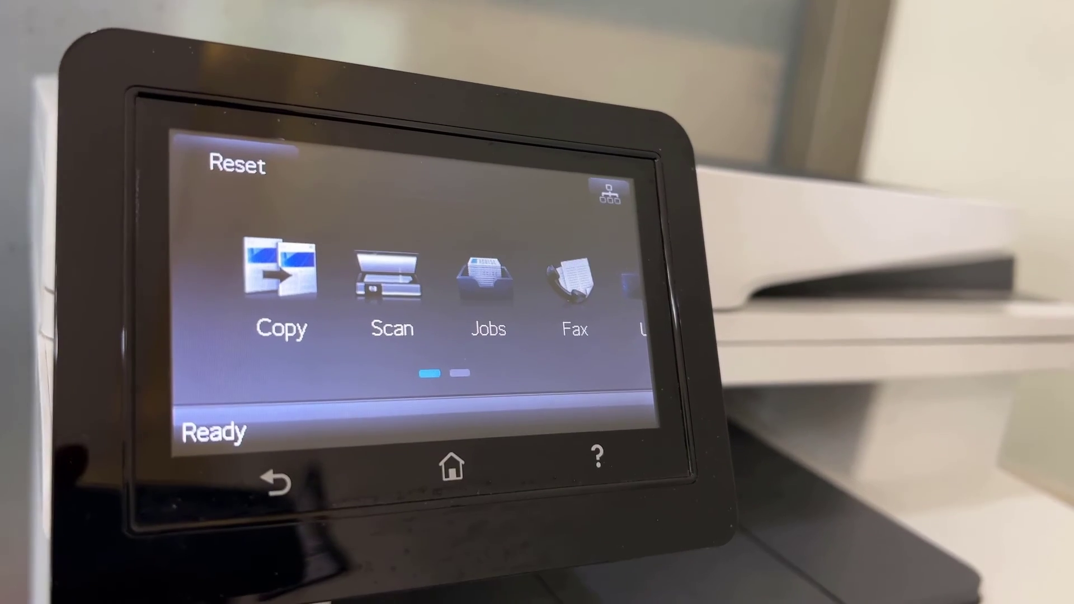
Step: Scan to e-mail from the printer panel, picking the saved address-book contact as recipient and sending
{"action": "left_click", "coordinate": [392, 277]}
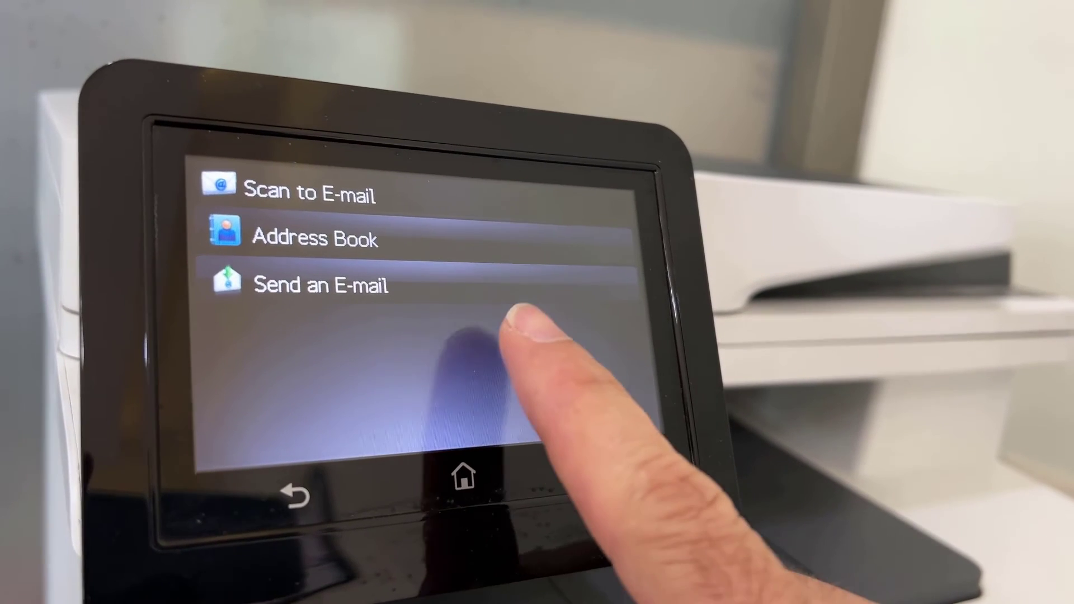
{"action": "left_click", "coordinate": [321, 285]}
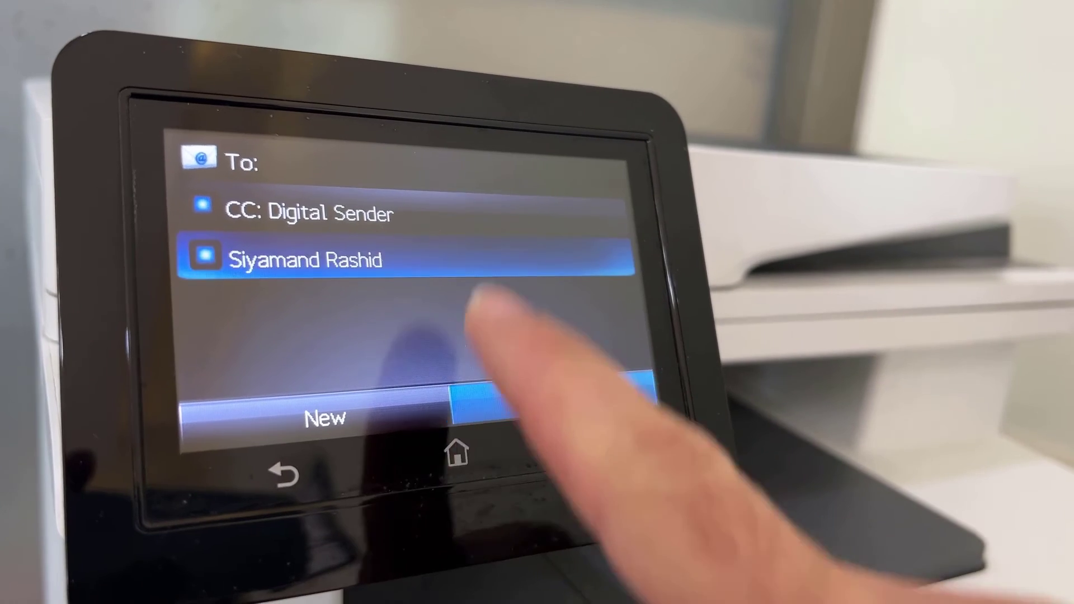
{"action": "left_click", "coordinate": [548, 396]}
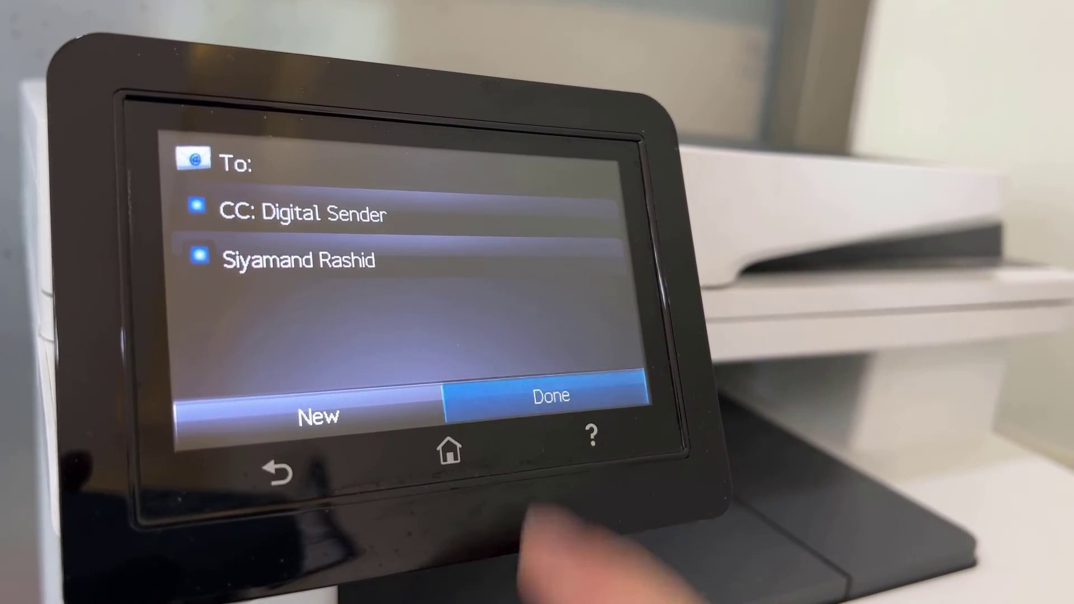
{"action": "left_click", "coordinate": [550, 396]}
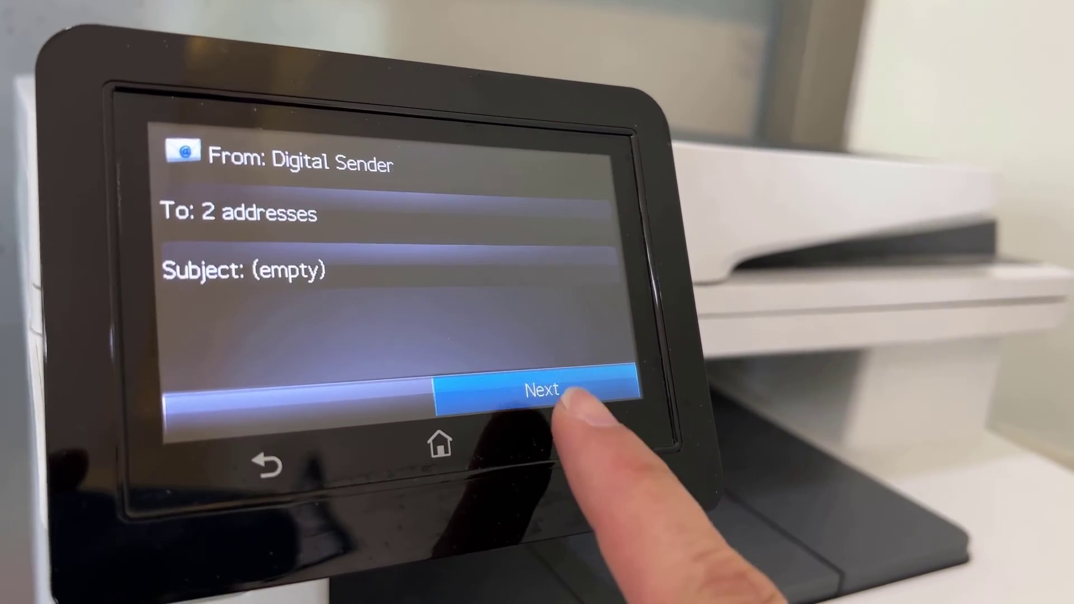
{"action": "left_click", "coordinate": [544, 391]}
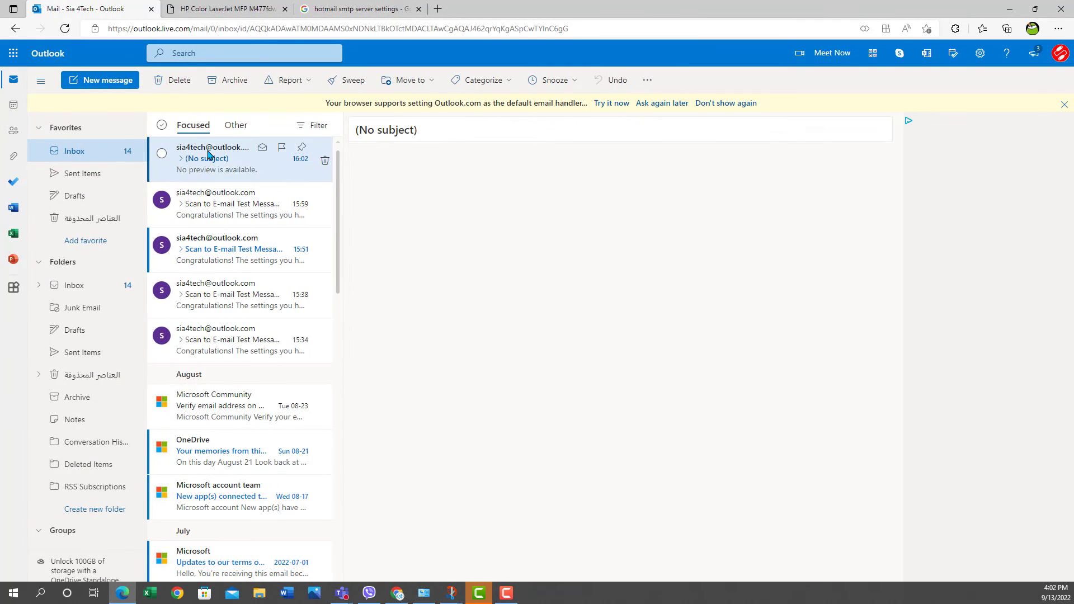
Step: View the new (No subject) scan message at the top of the Outlook Inbox
{"action": "left_click", "coordinate": [213, 158]}
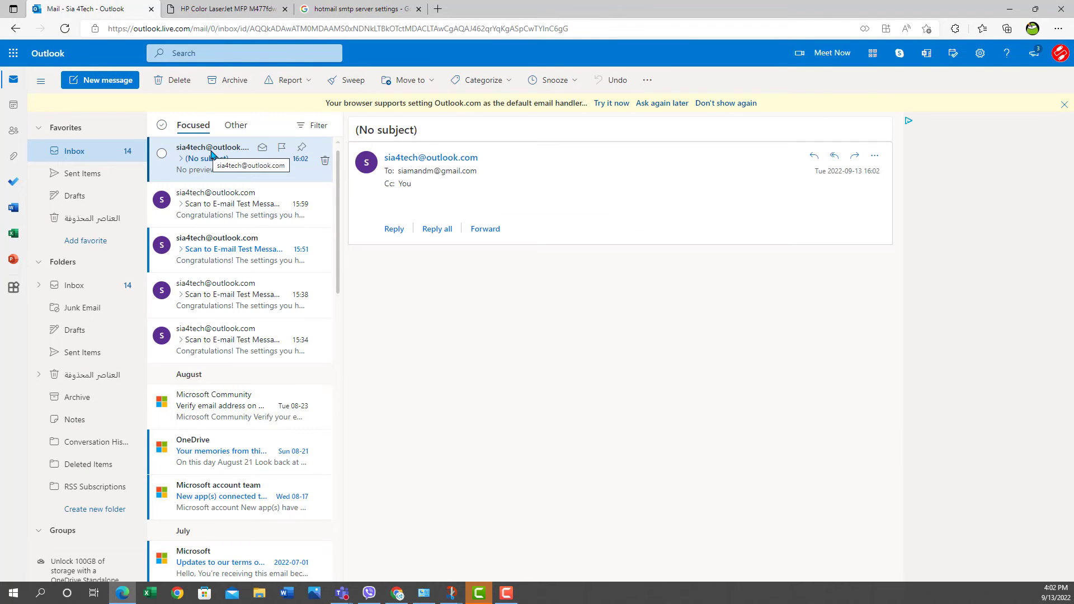